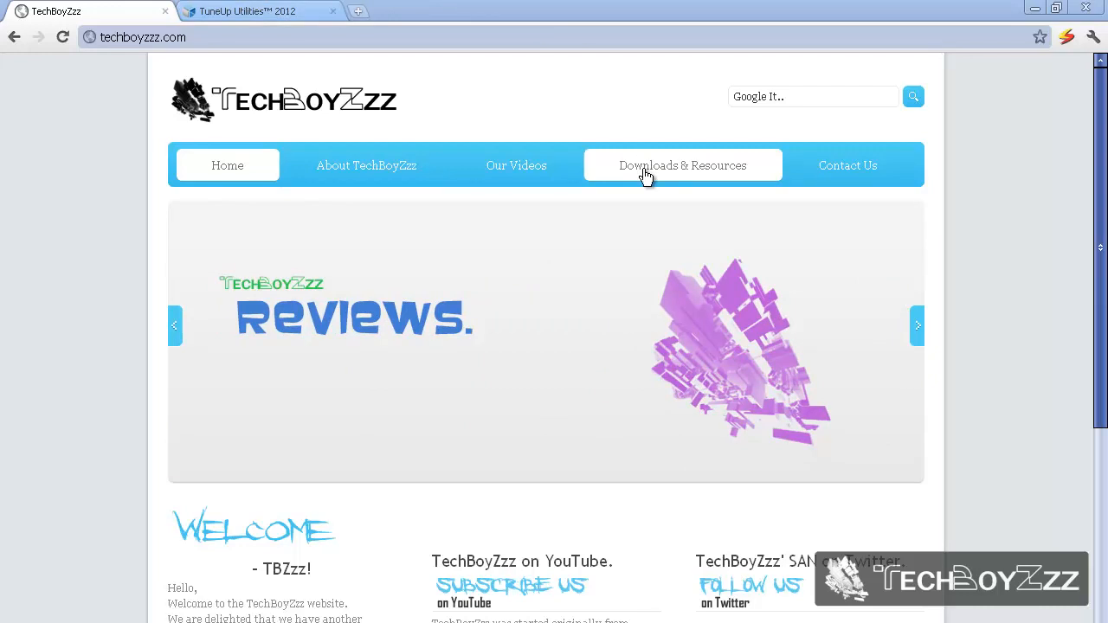
# Open TechBoyZzz Downloads & Resources and scroll to Featured Downloads like G-Always Idle
pyautogui.click(682, 165)
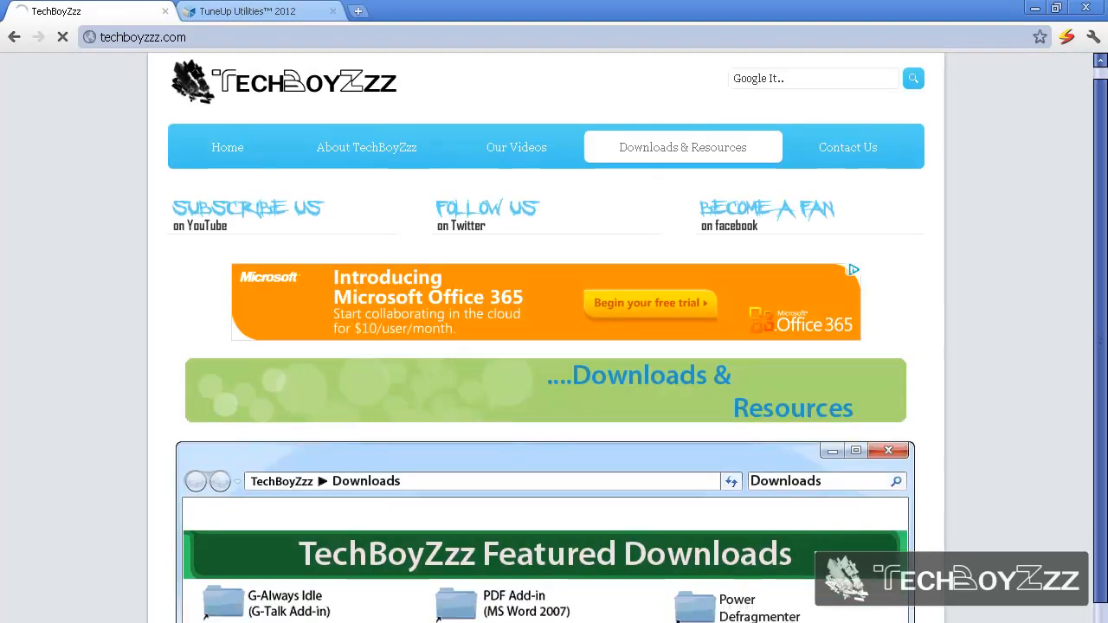
pyautogui.scroll(-3)
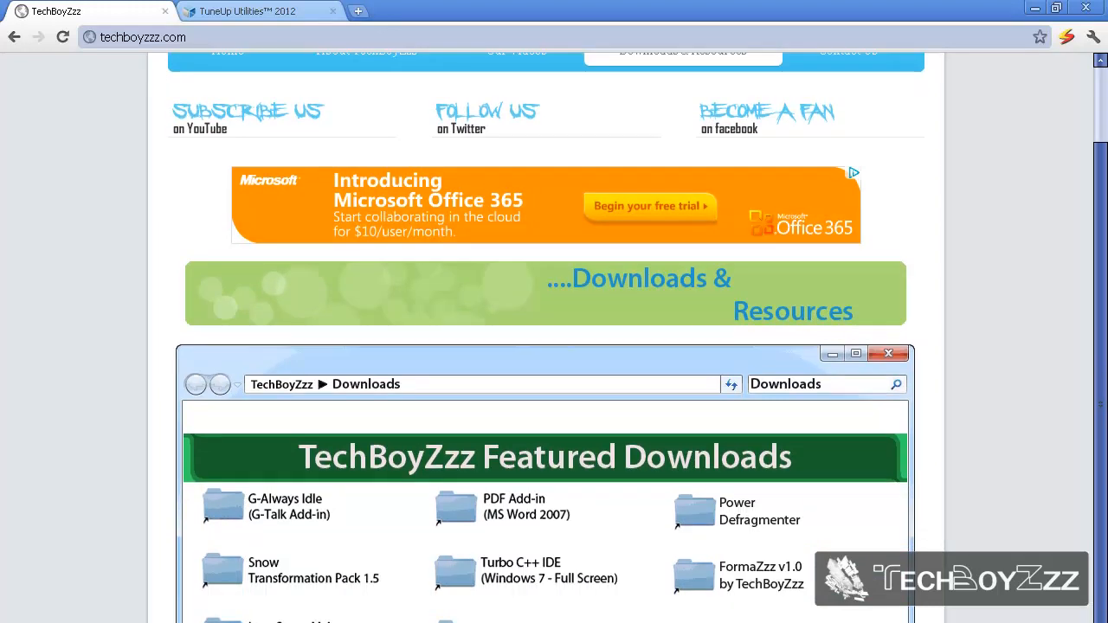
pyautogui.scroll(-3)
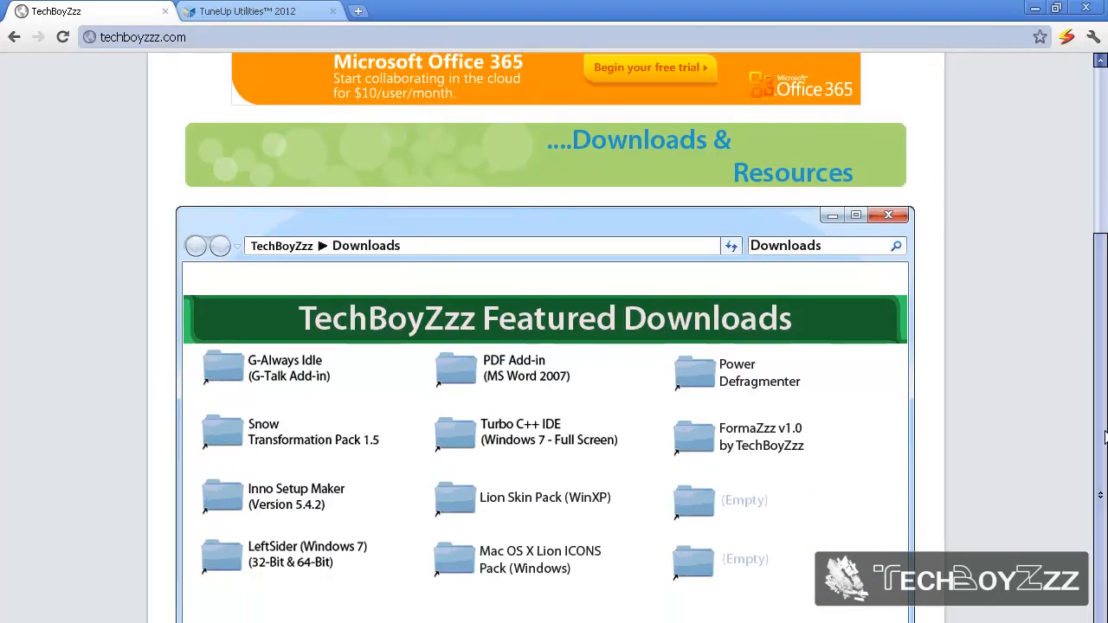
pyautogui.moveTo(742, 491)
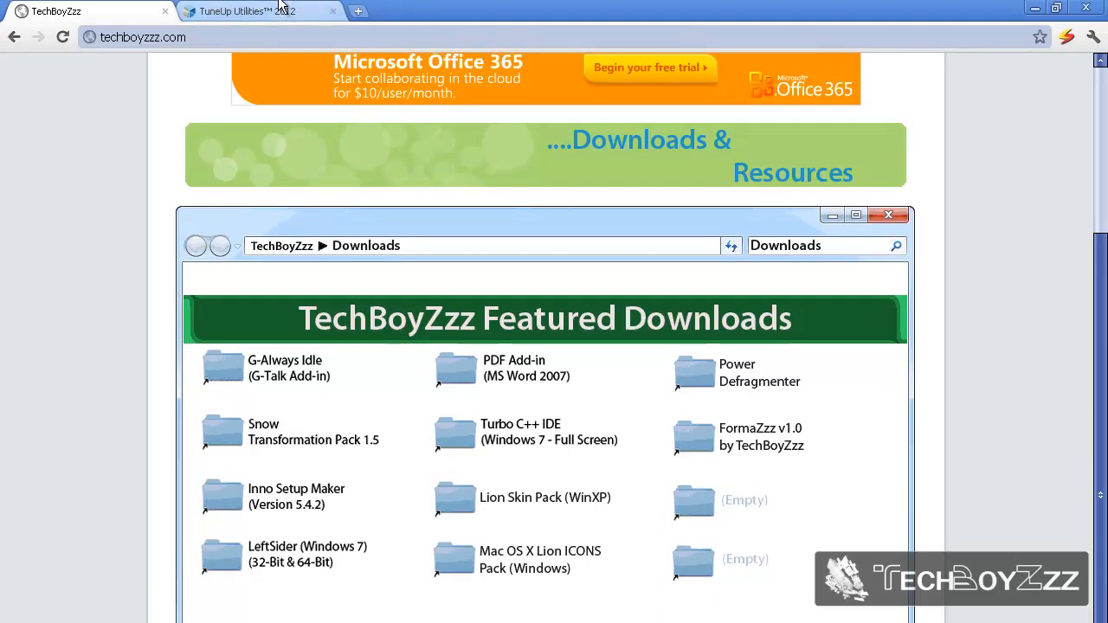
# Switch to the TuneUp Utilities 2012 tab and open the tune-up.com Download section
pyautogui.click(251, 10)
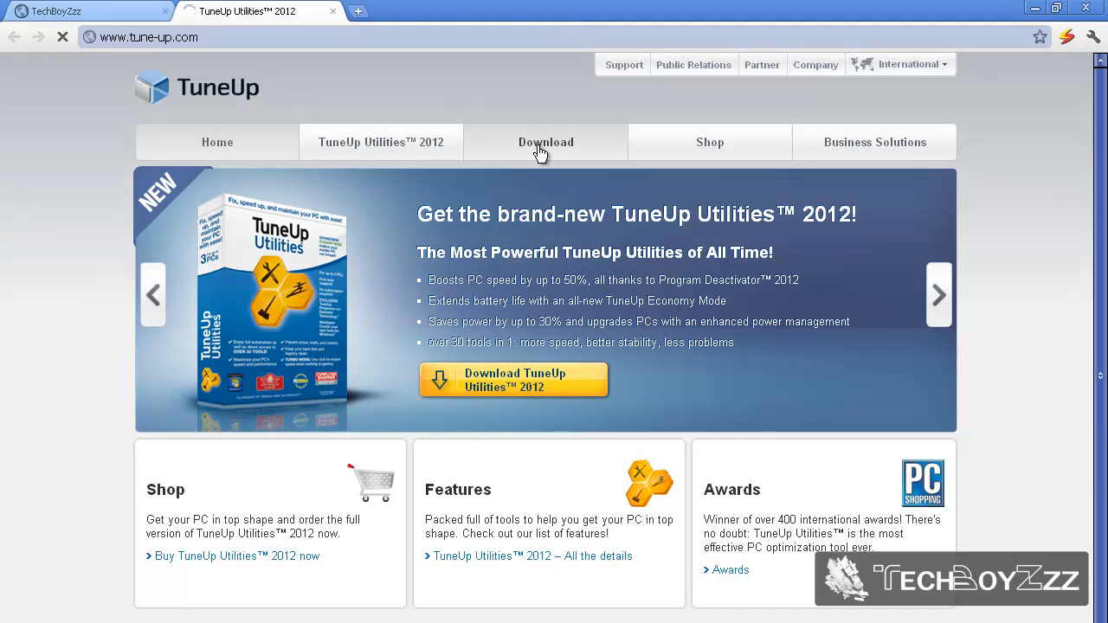
pyautogui.click(545, 142)
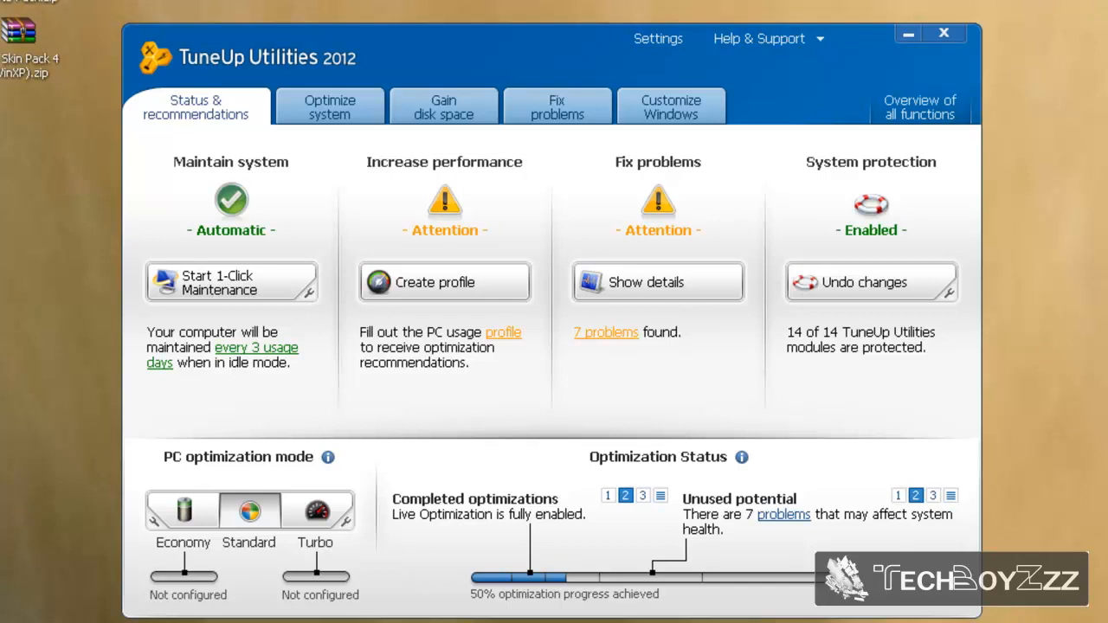
pyautogui.moveTo(671, 106)
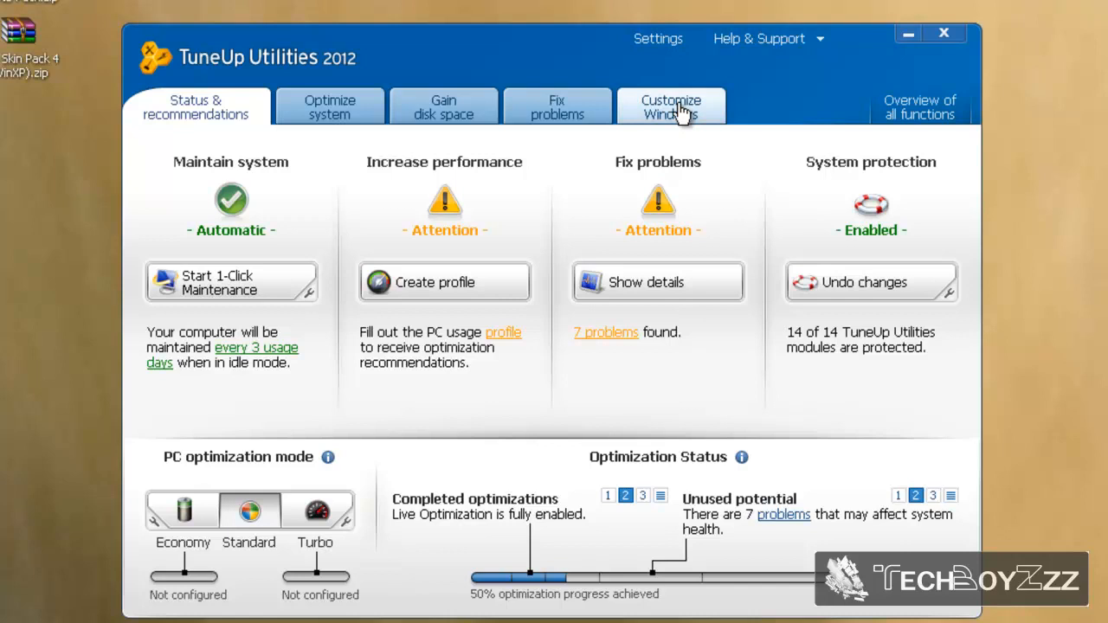
# Open the Customize Windows section showing Boot screen and Visual style options
pyautogui.click(670, 107)
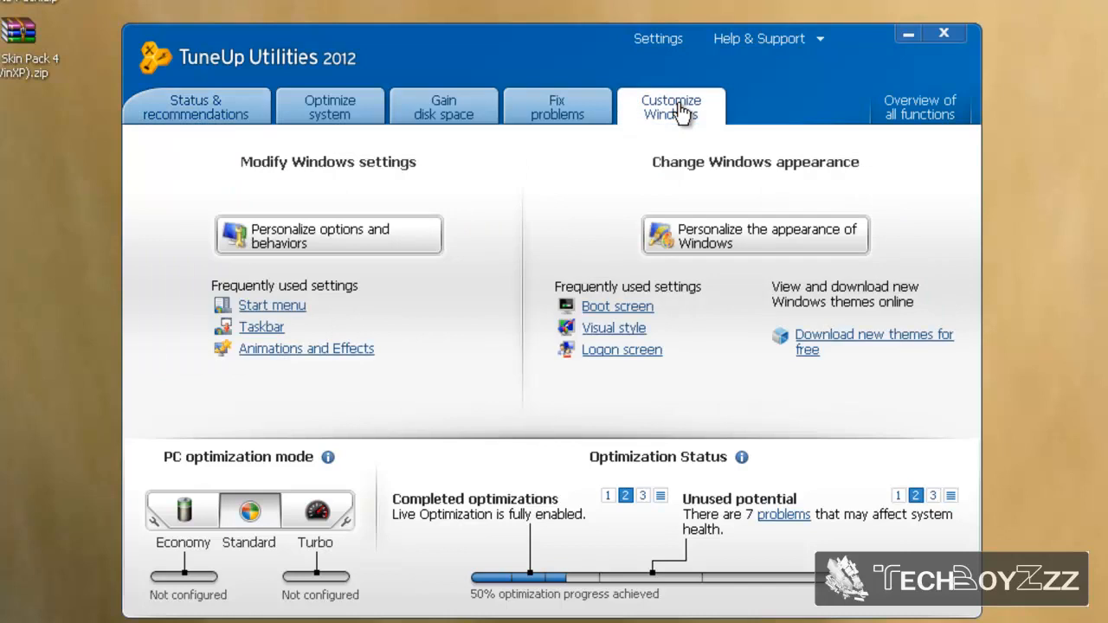
pyautogui.moveTo(943, 167)
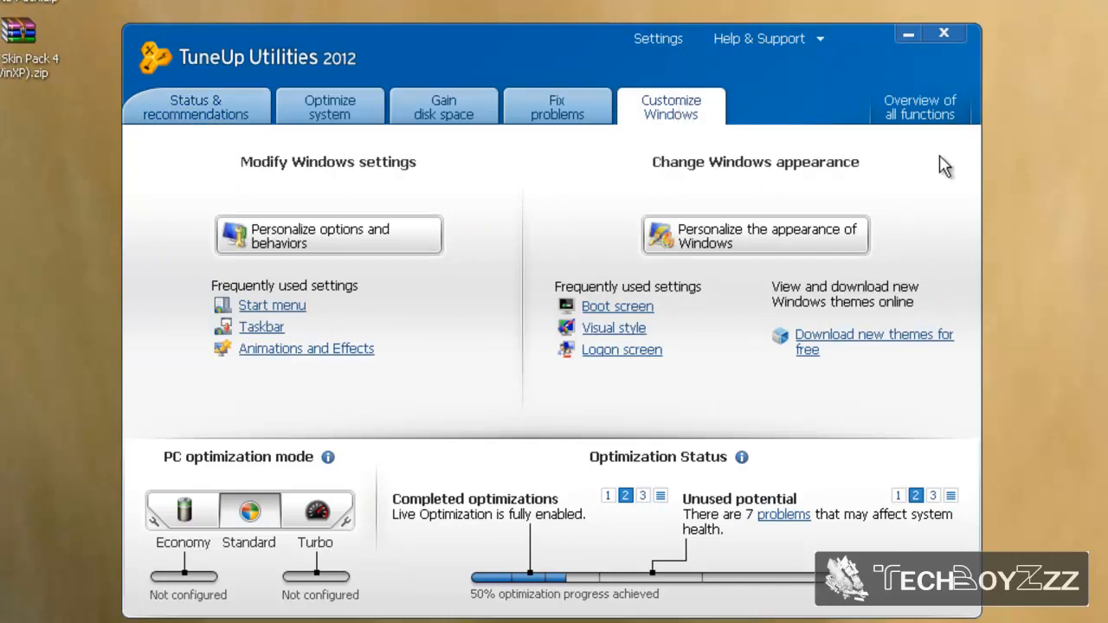
pyautogui.moveTo(782, 180)
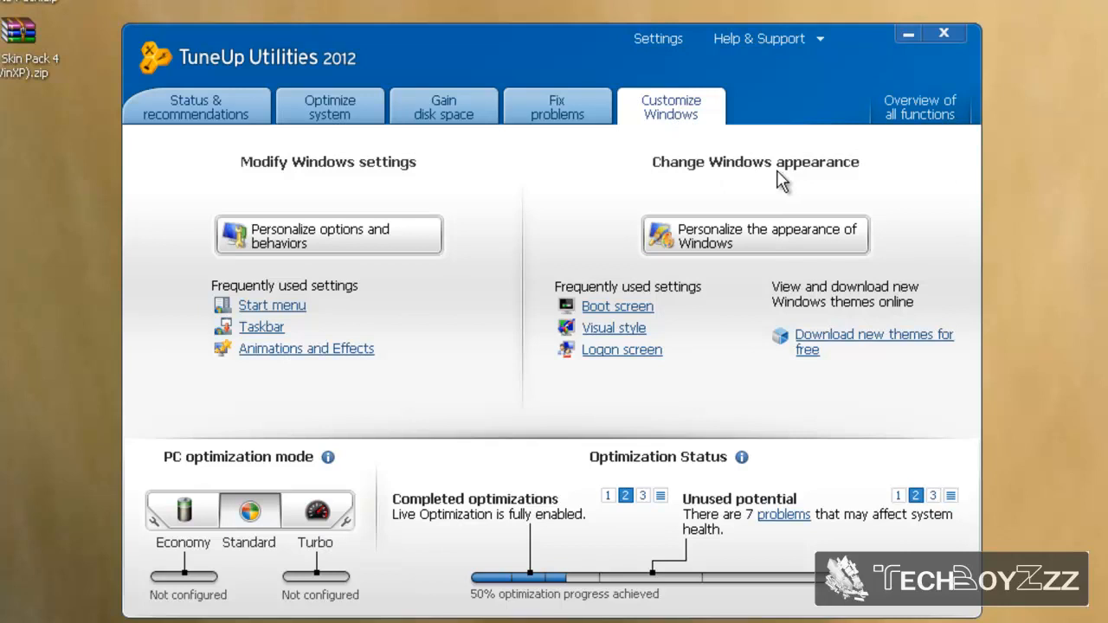
pyautogui.moveTo(760, 251)
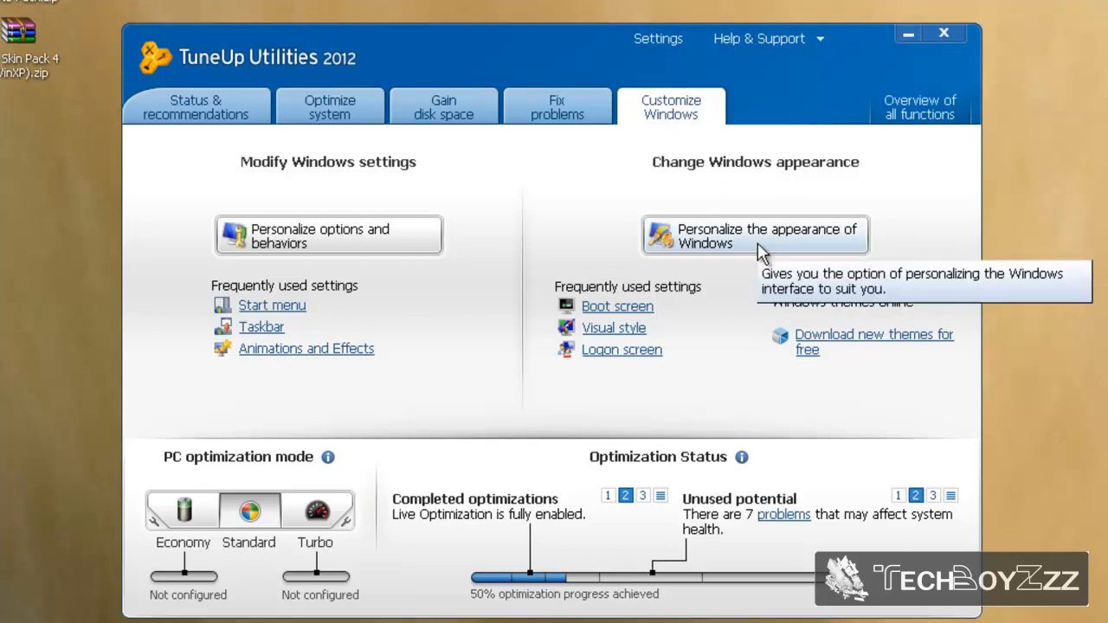
pyautogui.moveTo(611, 313)
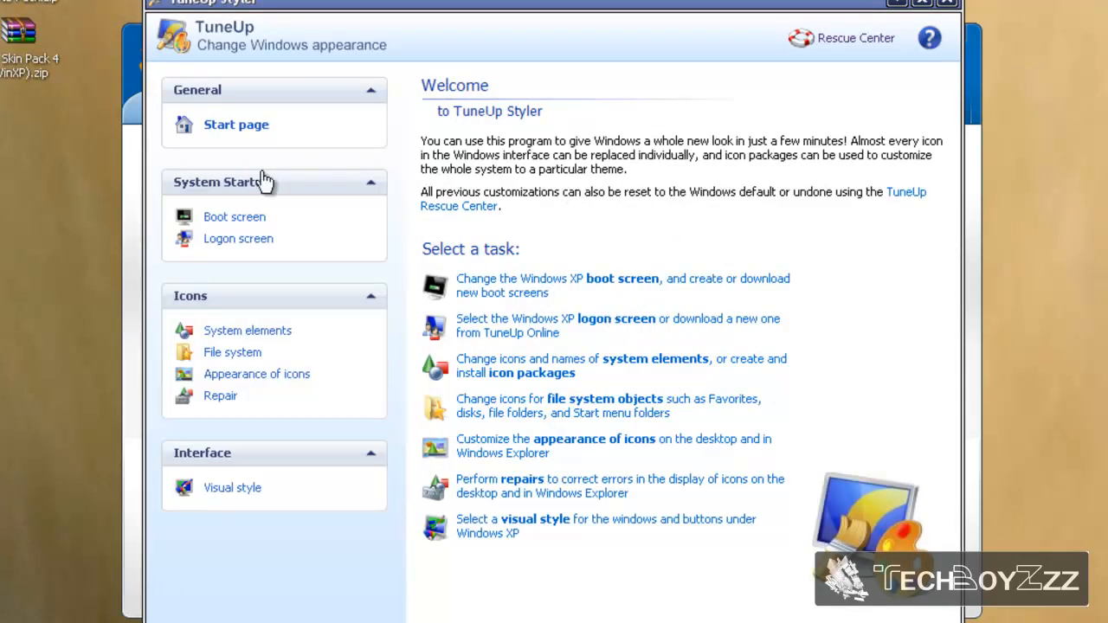
# Open Boot screen settings, then view and close the Windows-Standard large preview
pyautogui.click(234, 216)
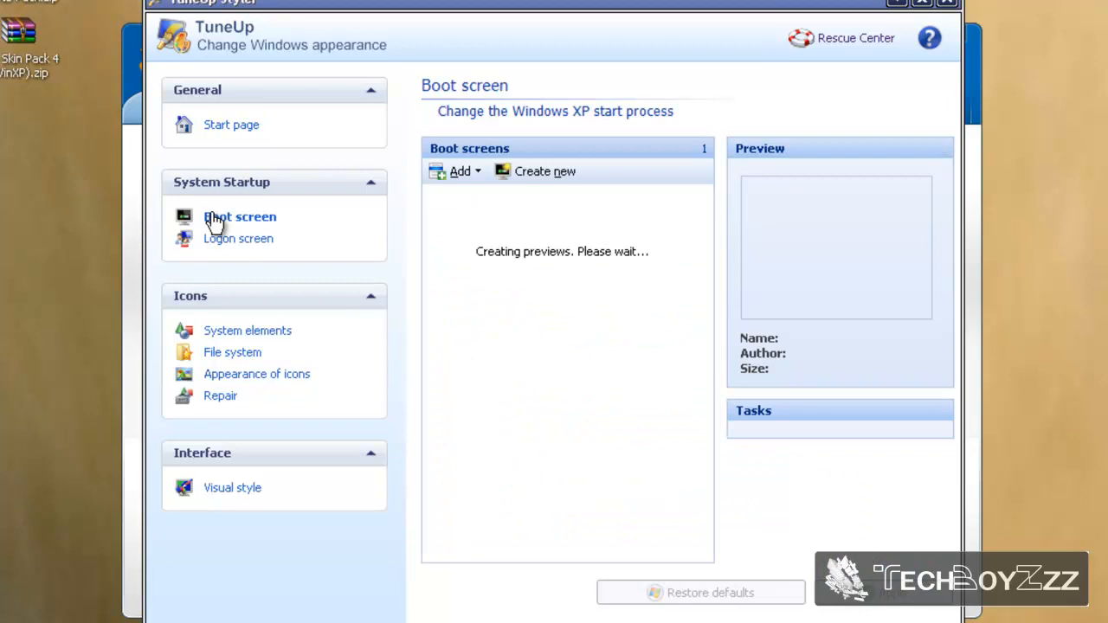
pyautogui.click(239, 217)
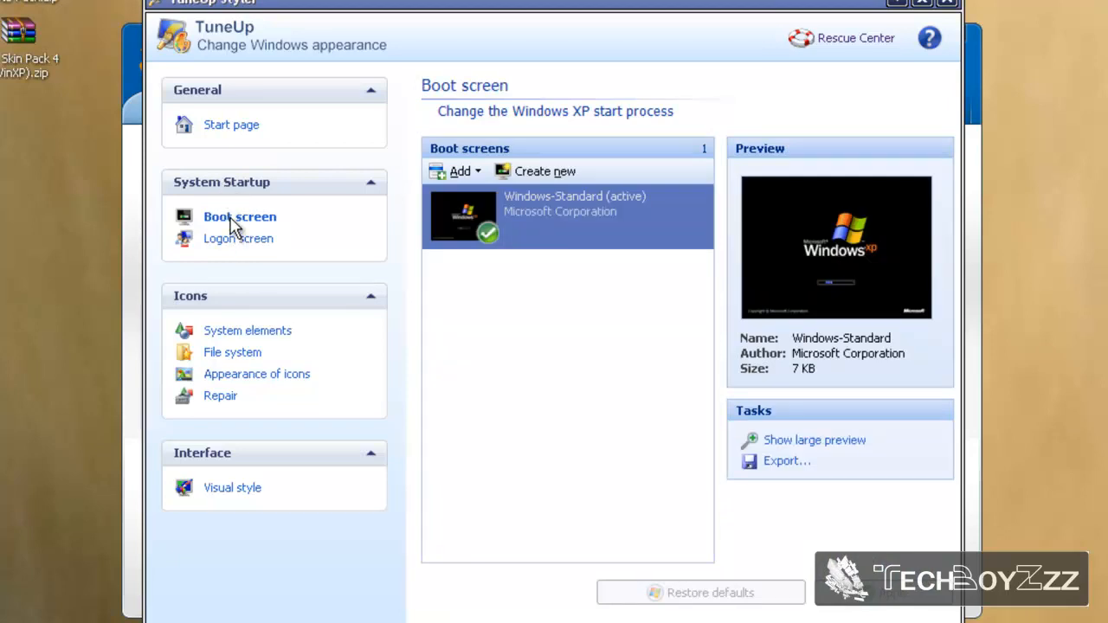
pyautogui.moveTo(613, 310)
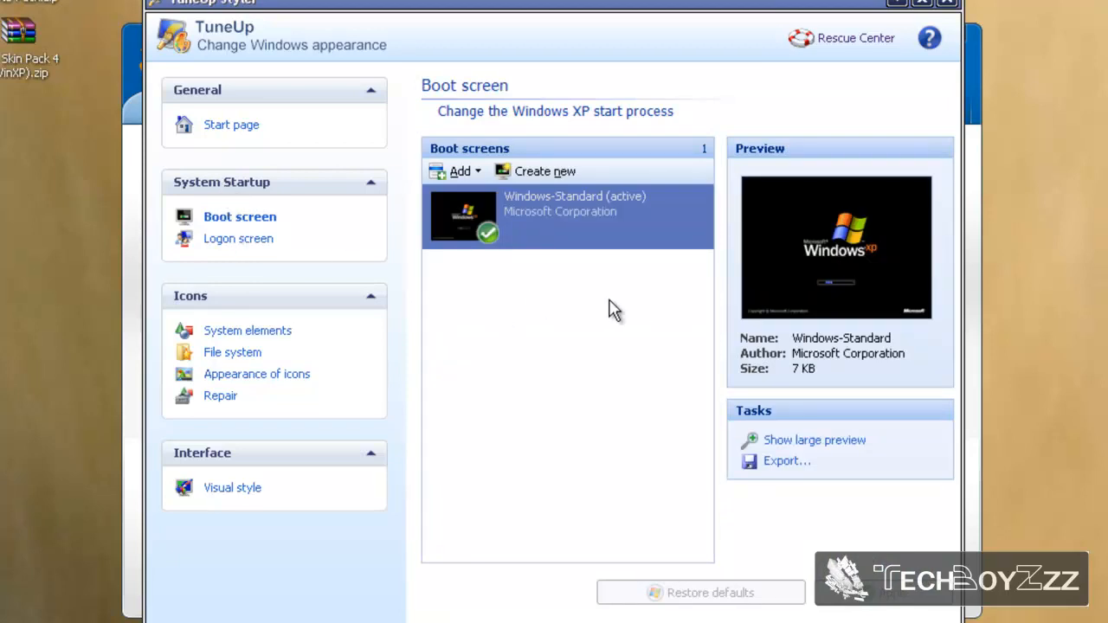
pyautogui.moveTo(814, 440)
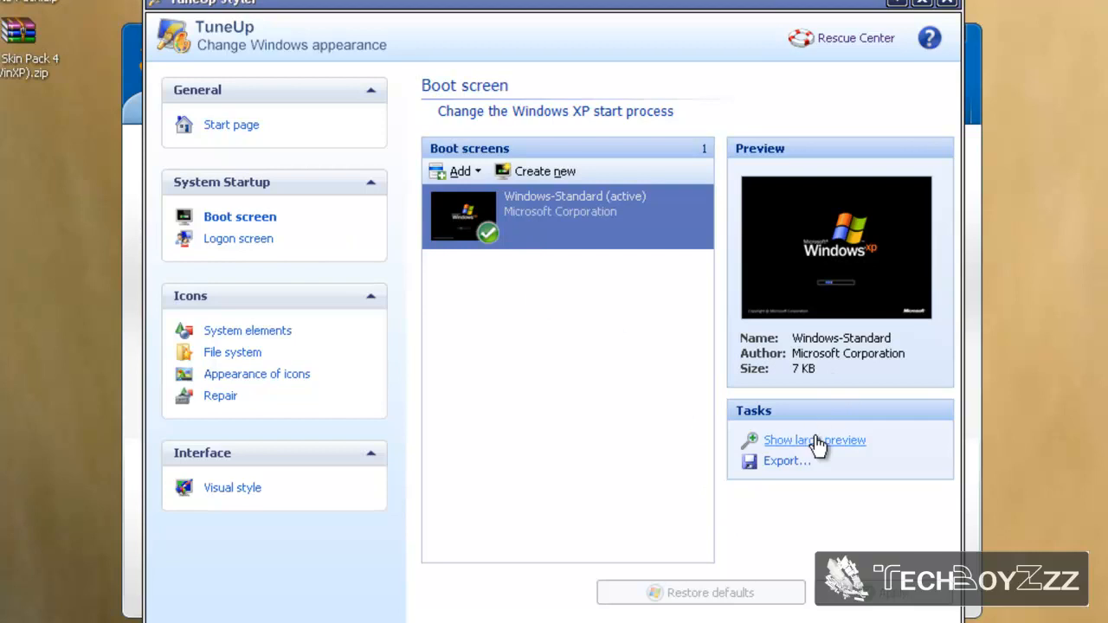
pyautogui.click(814, 440)
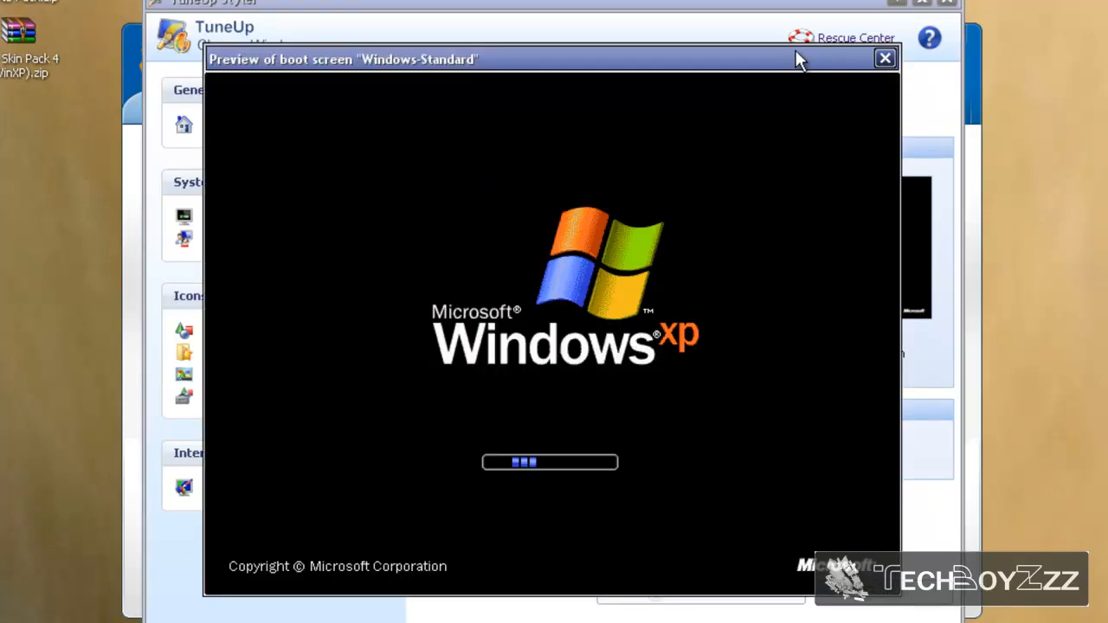
pyautogui.click(885, 58)
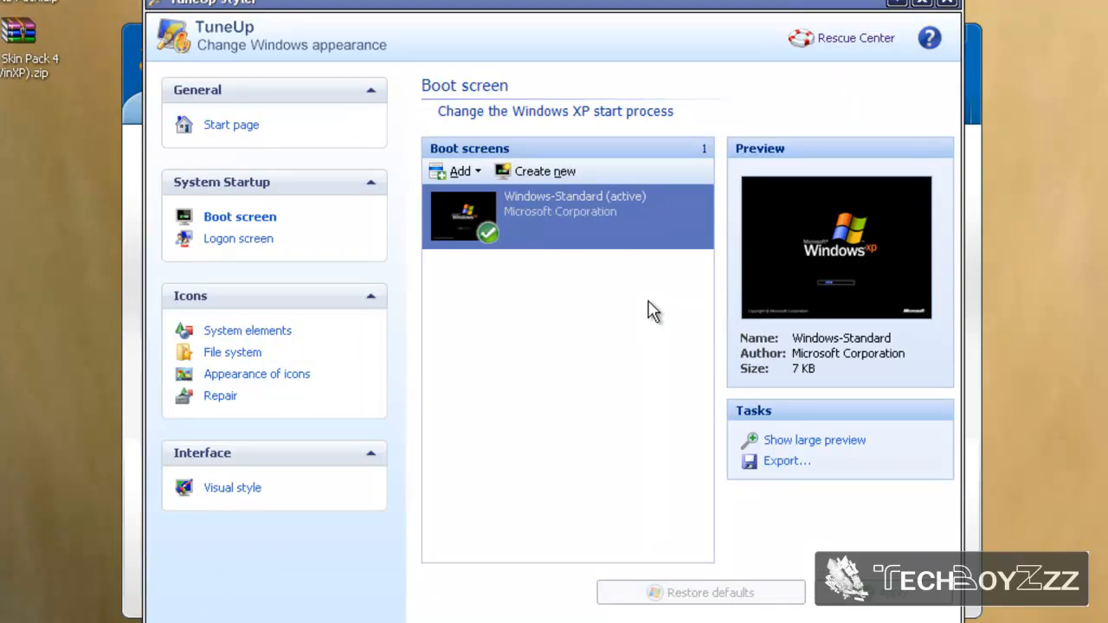
pyautogui.moveTo(536, 182)
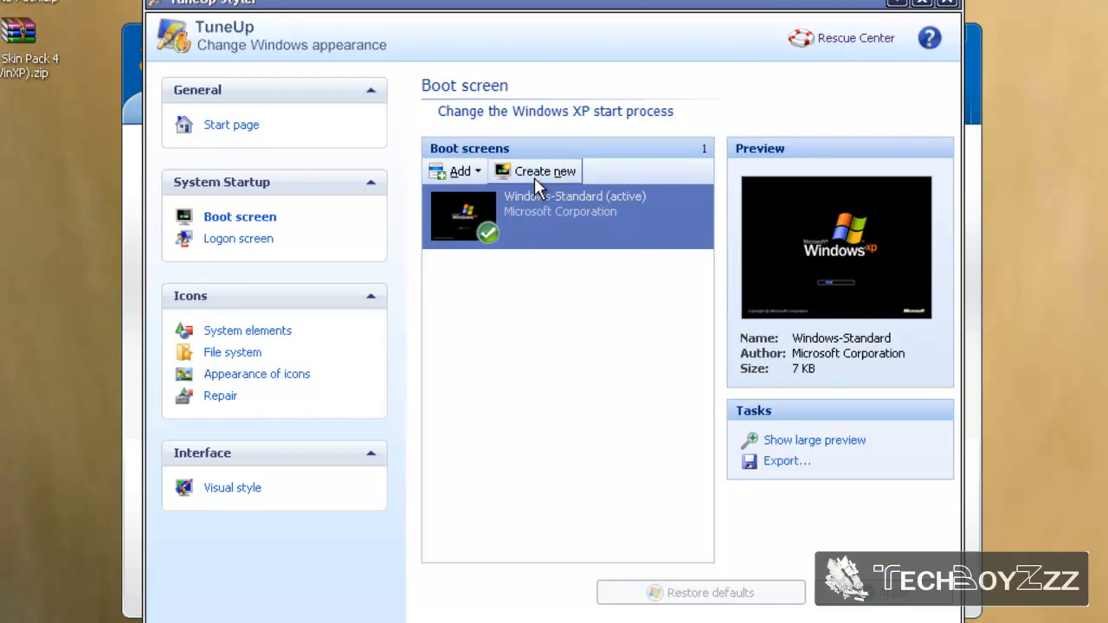
# Open the Create Boot Screen window from the Boot screens list's 'Create new'
pyautogui.click(535, 170)
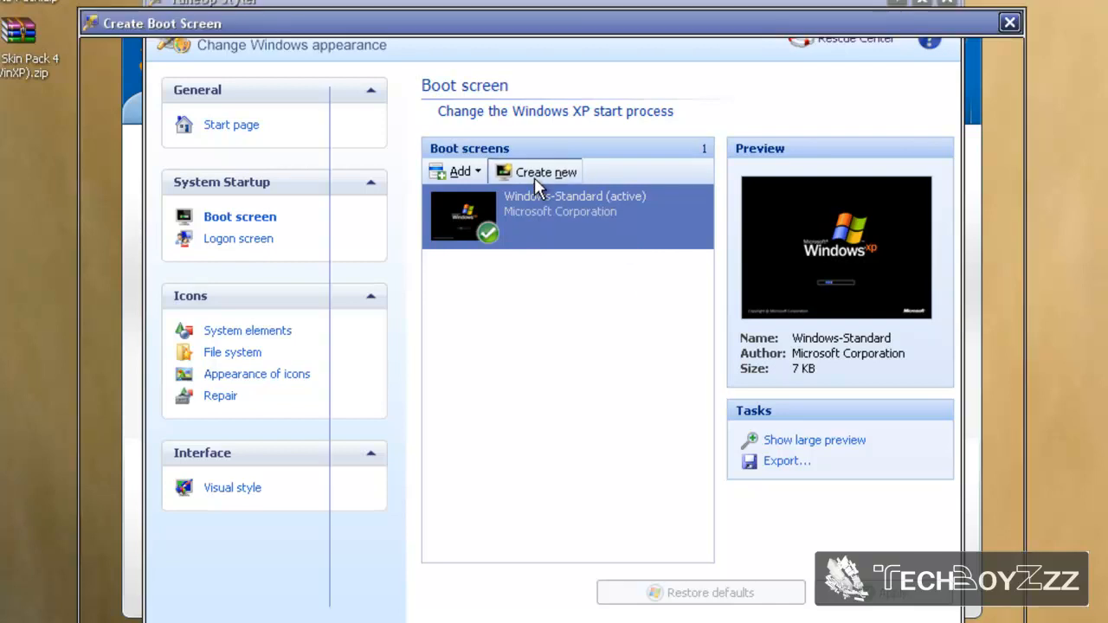
pyautogui.click(545, 171)
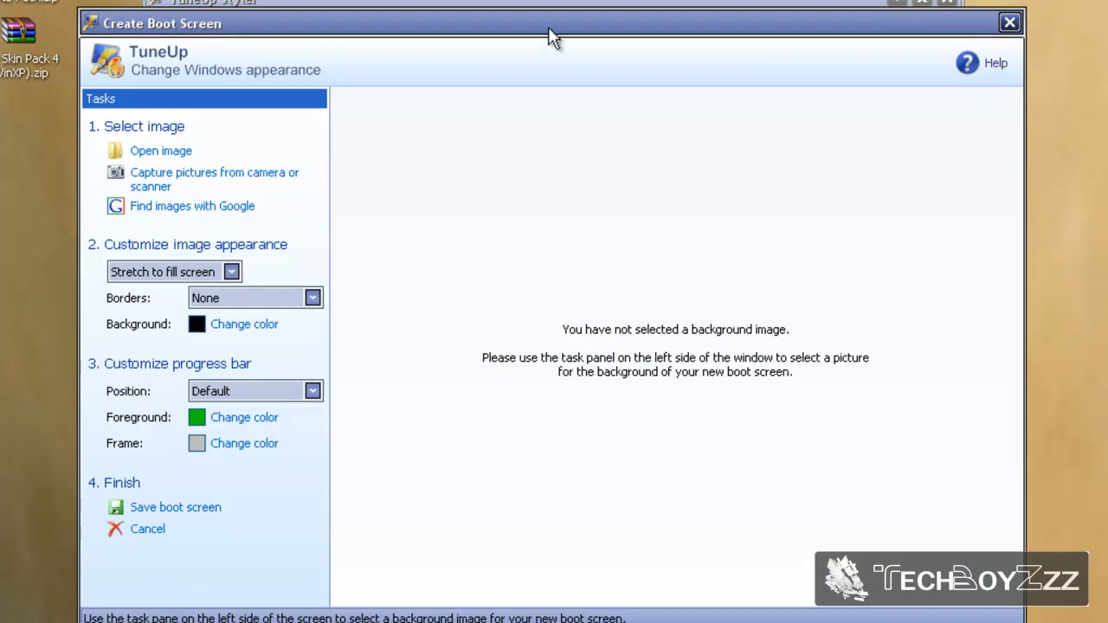
pyautogui.moveTo(420, 128)
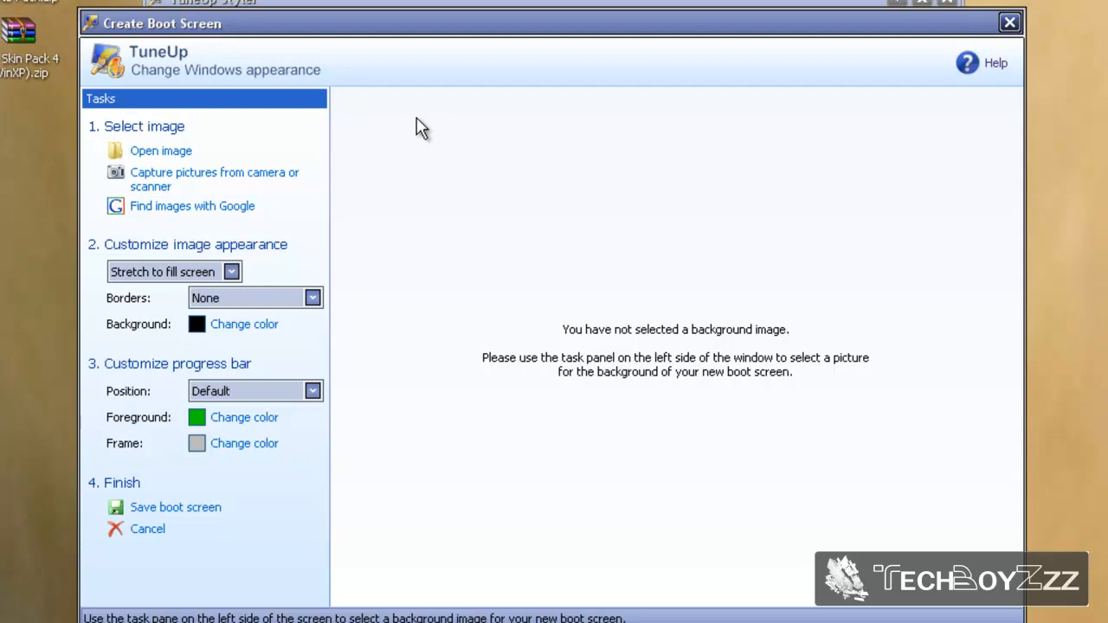
pyautogui.moveTo(400, 208)
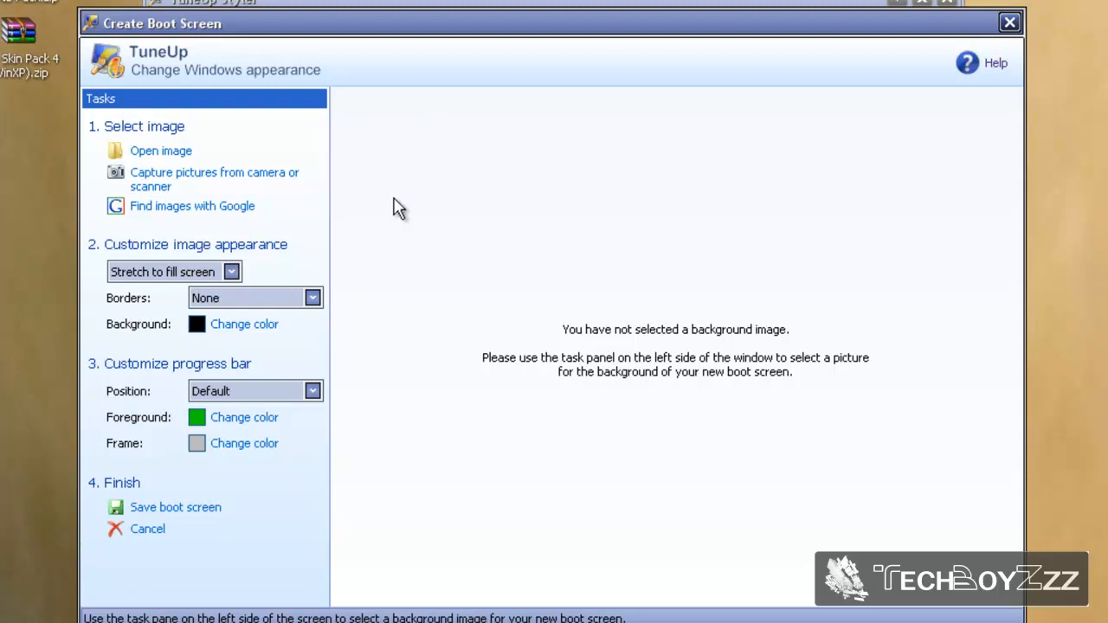
pyautogui.moveTo(379, 210)
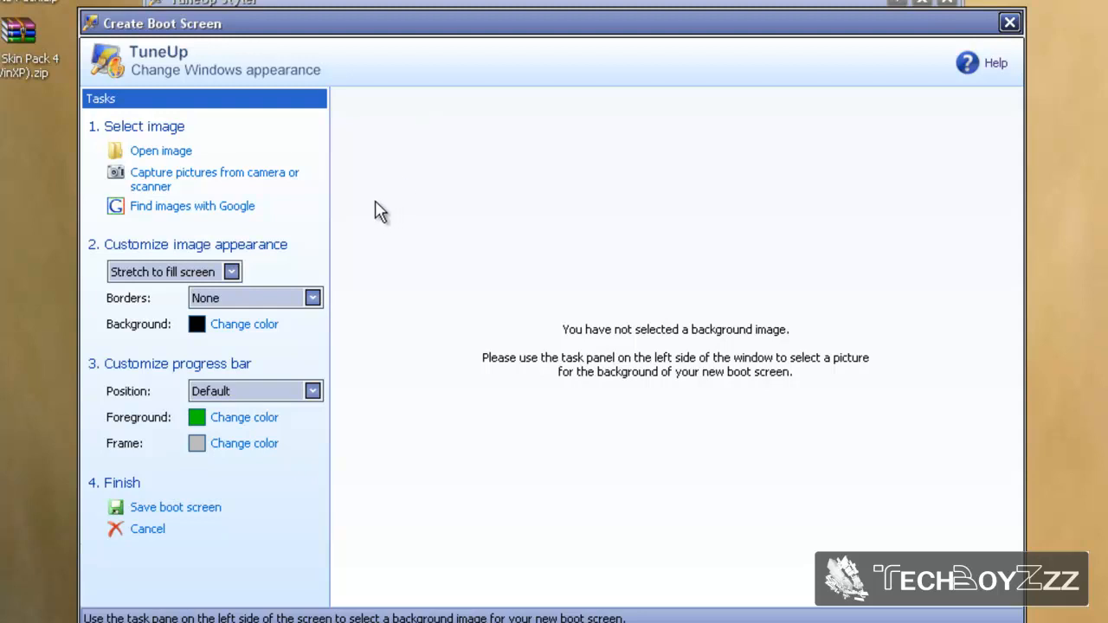
pyautogui.moveTo(195, 138)
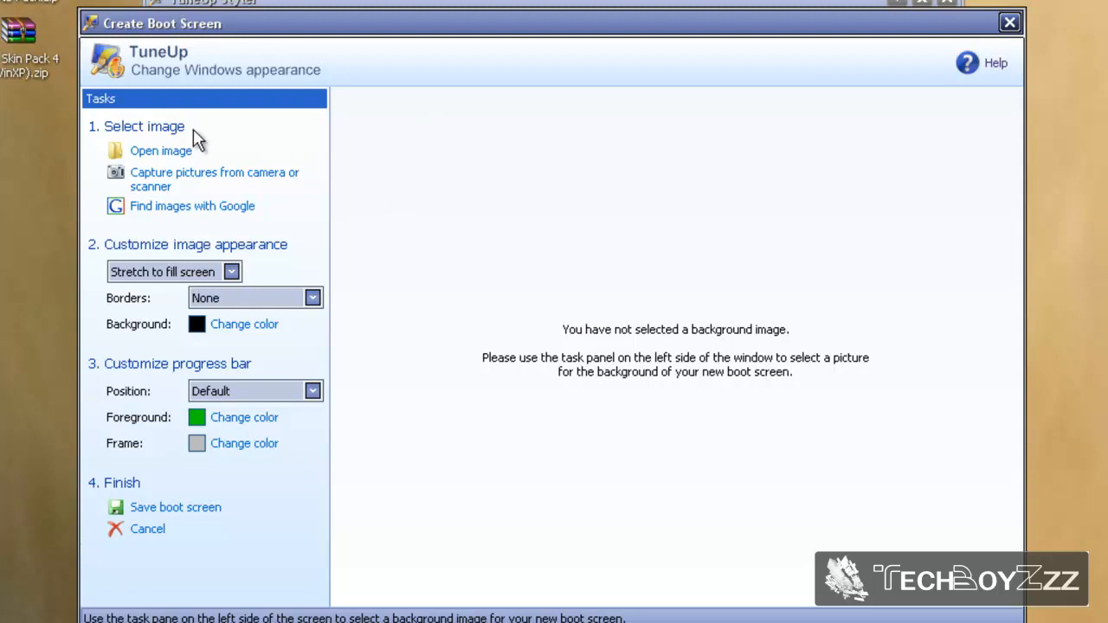
# Load the TechBoyZzz logo Untitled-1.jpg as the boot screen background image
pyautogui.click(161, 150)
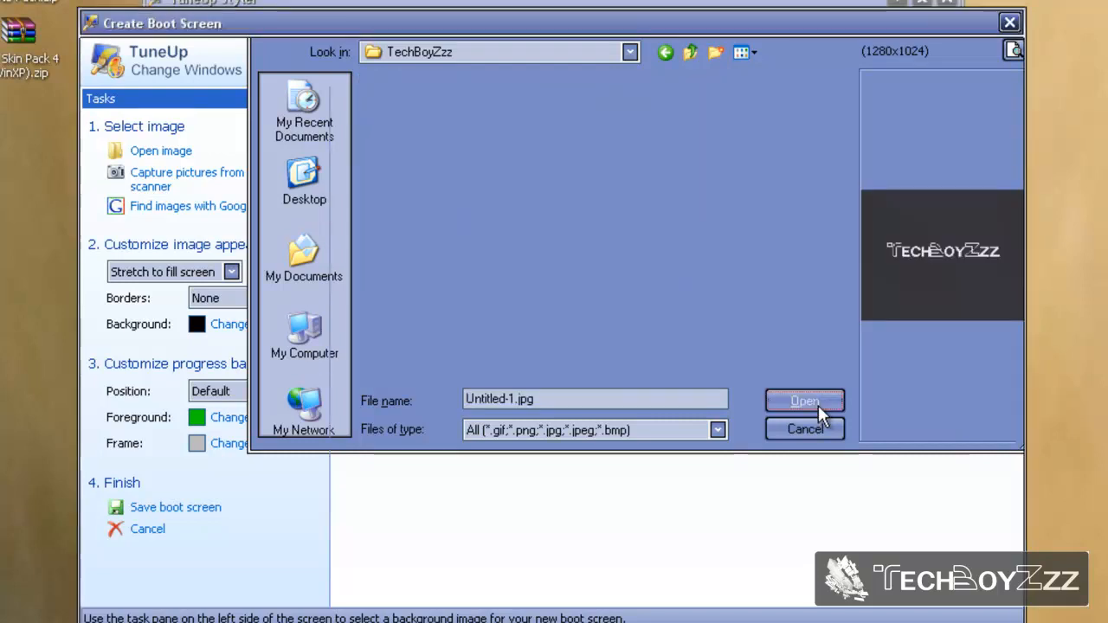
pyautogui.click(803, 400)
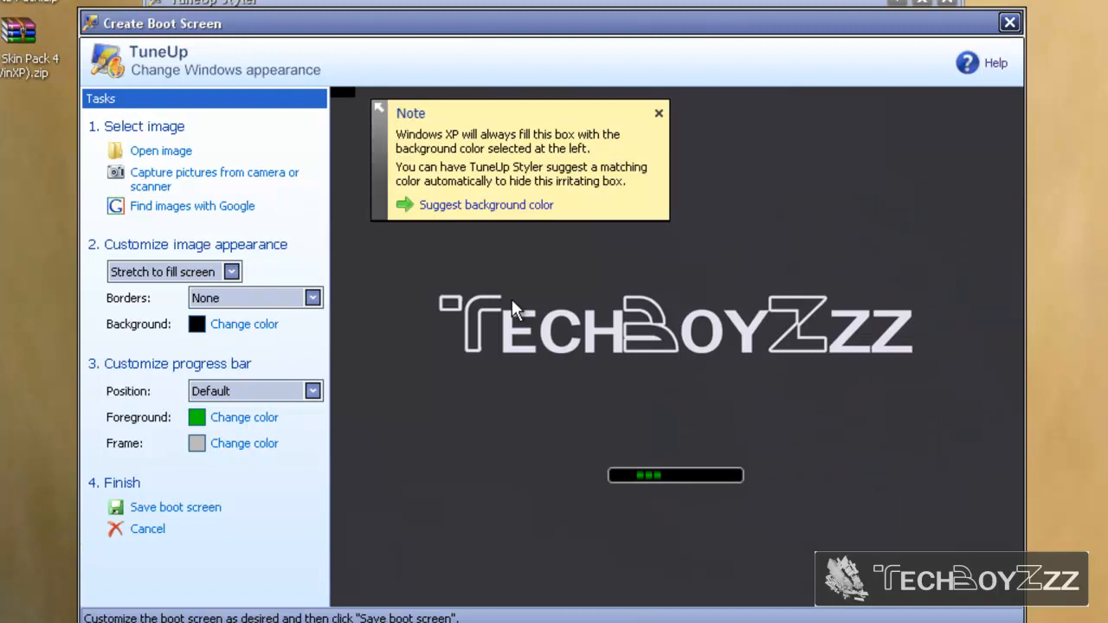
pyautogui.moveTo(458, 204)
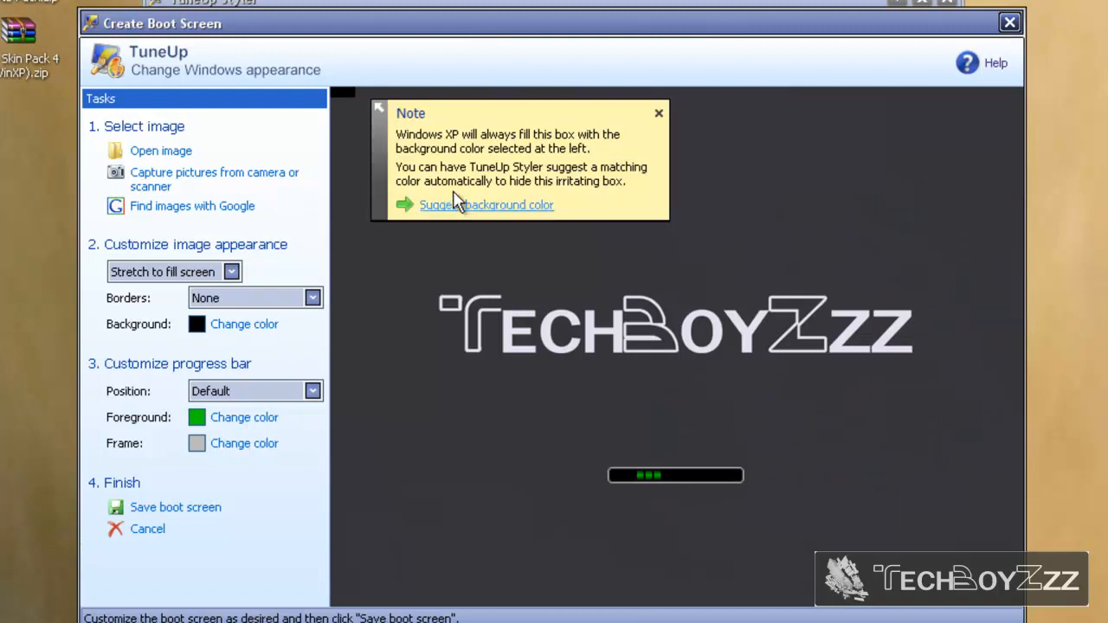
pyautogui.moveTo(352, 123)
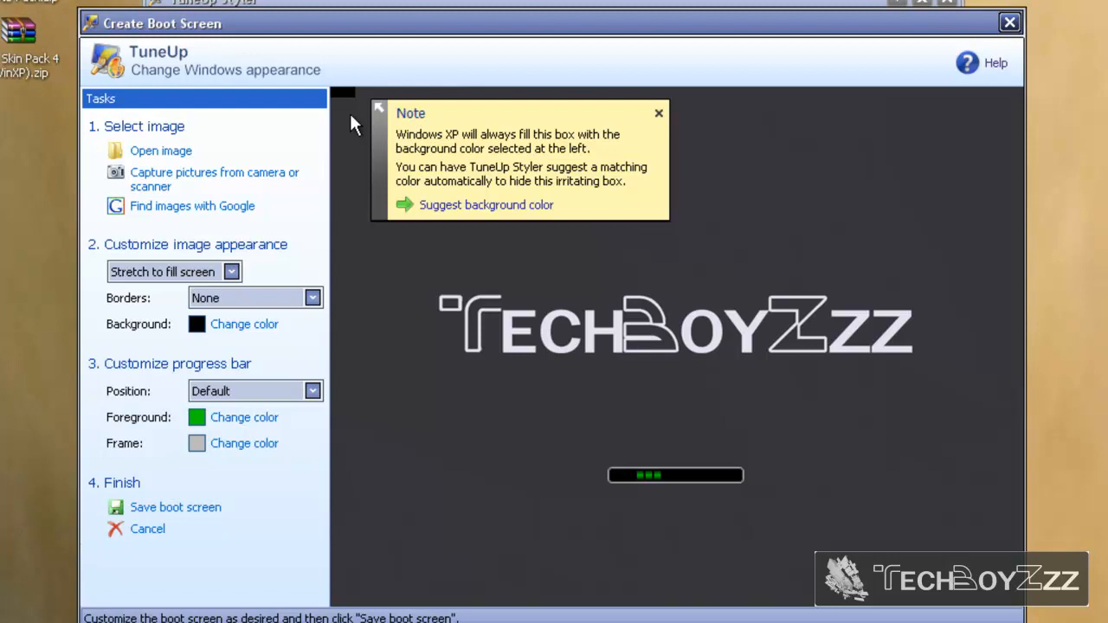
# Accept the suggested dark grey background colour and dismiss the confirmation message
pyautogui.click(486, 204)
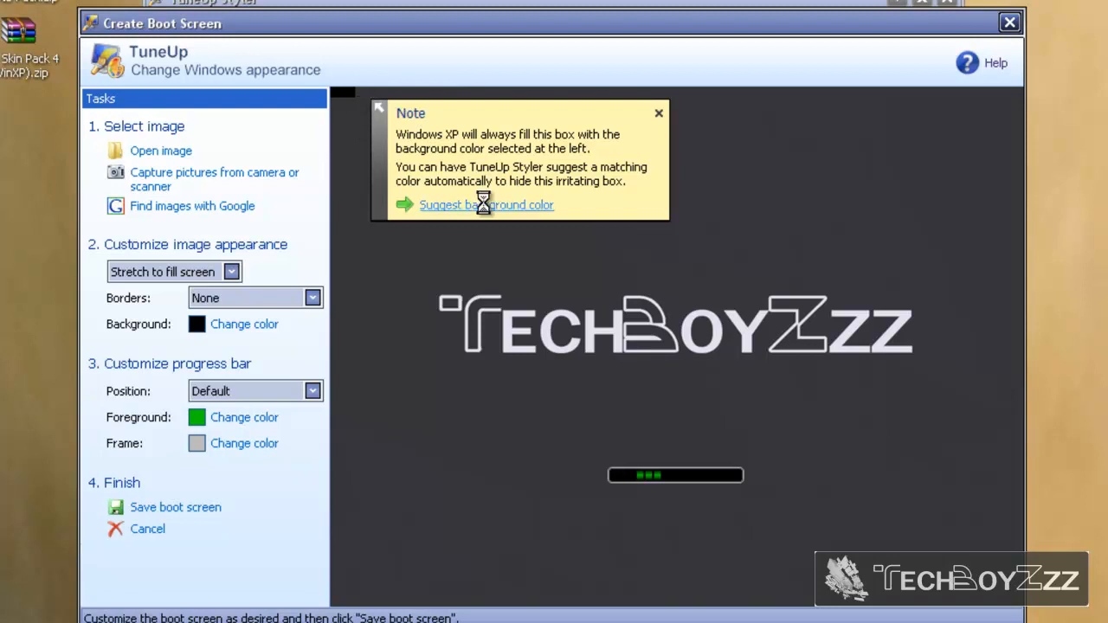
pyautogui.click(486, 204)
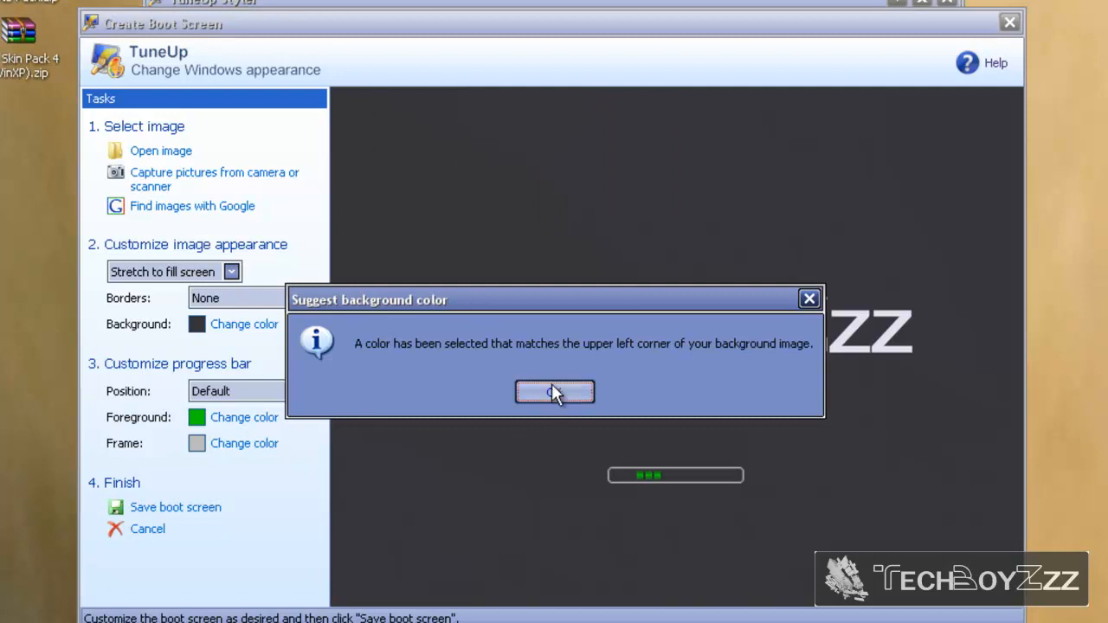
pyautogui.click(554, 392)
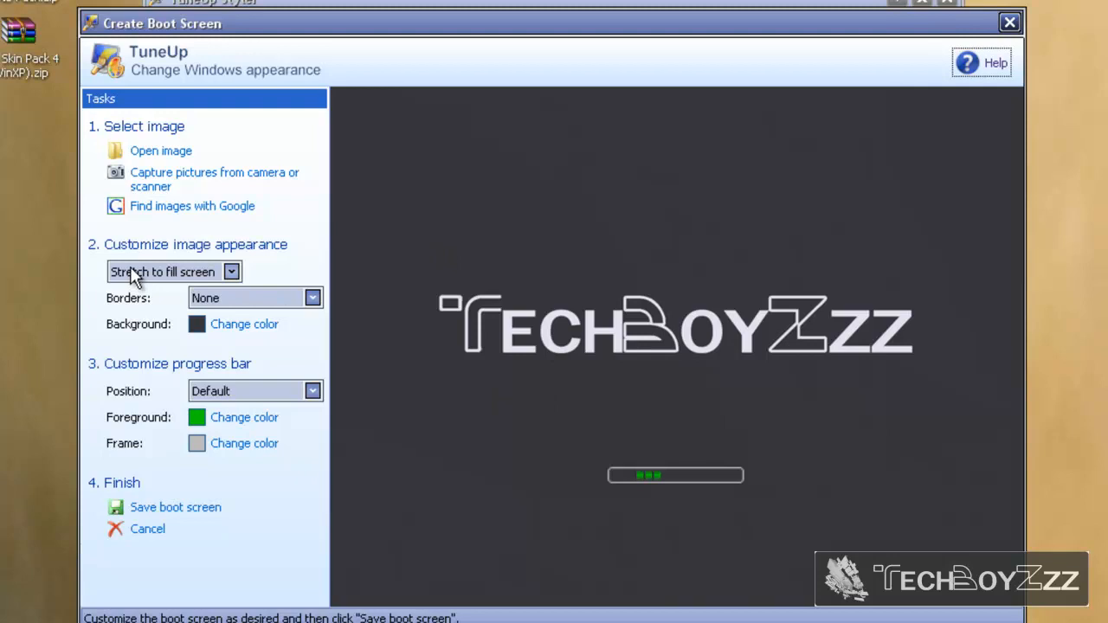
pyautogui.click(231, 271)
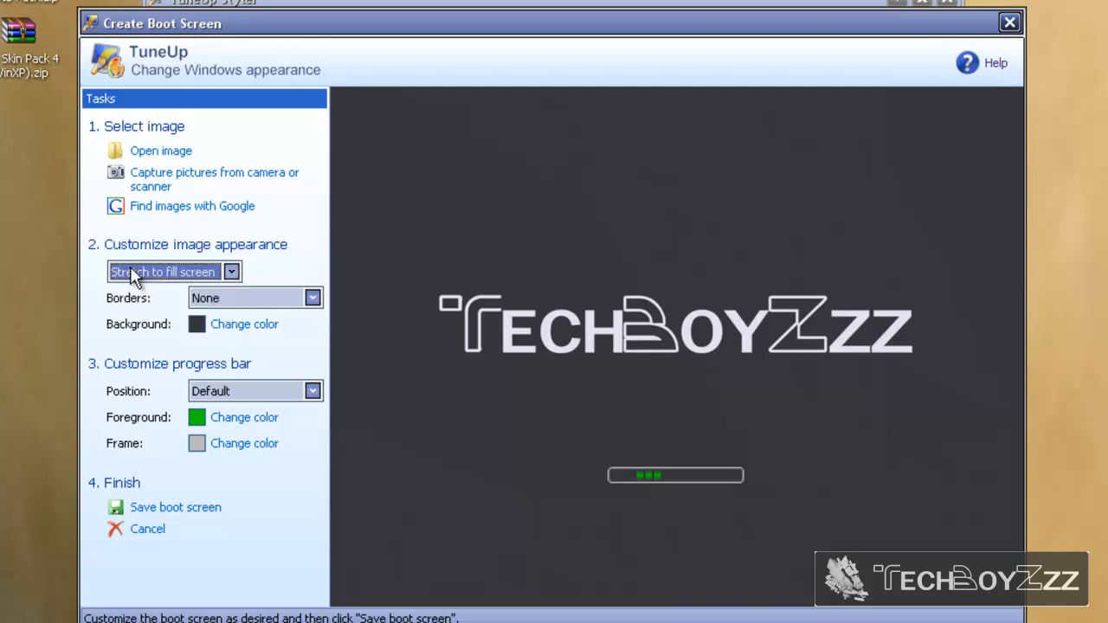
pyautogui.moveTo(251, 301)
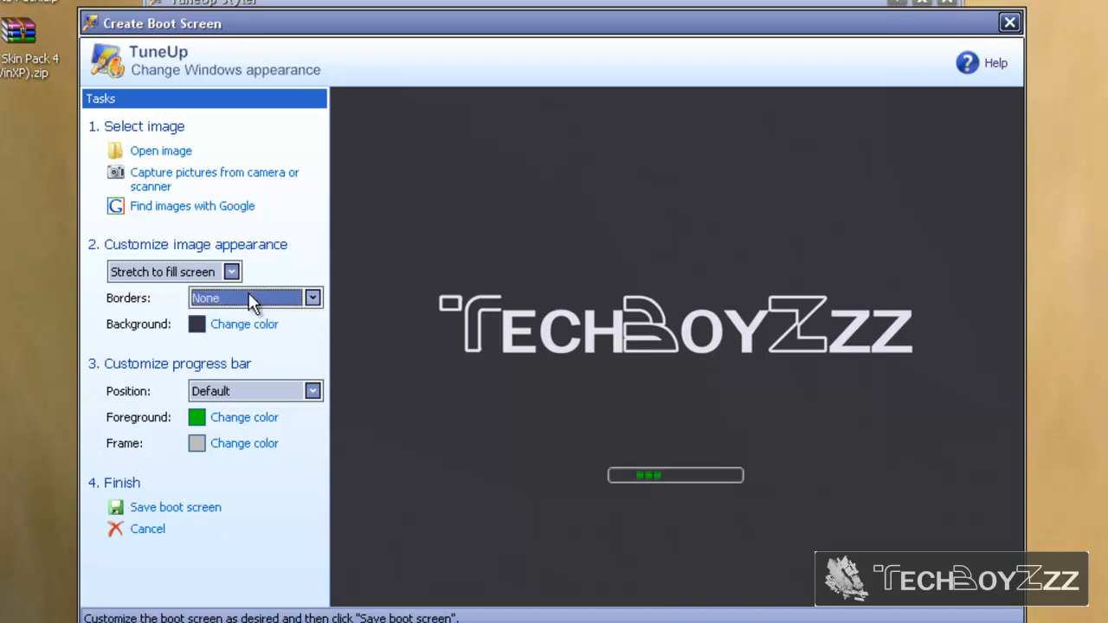
pyautogui.moveTo(244, 324)
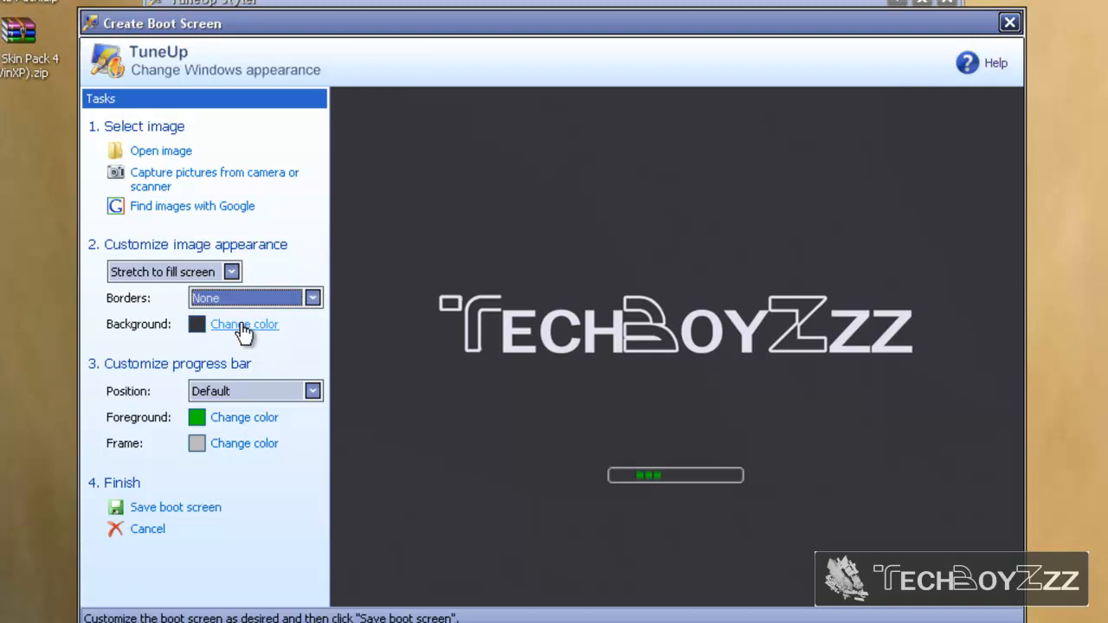
pyautogui.moveTo(370, 128)
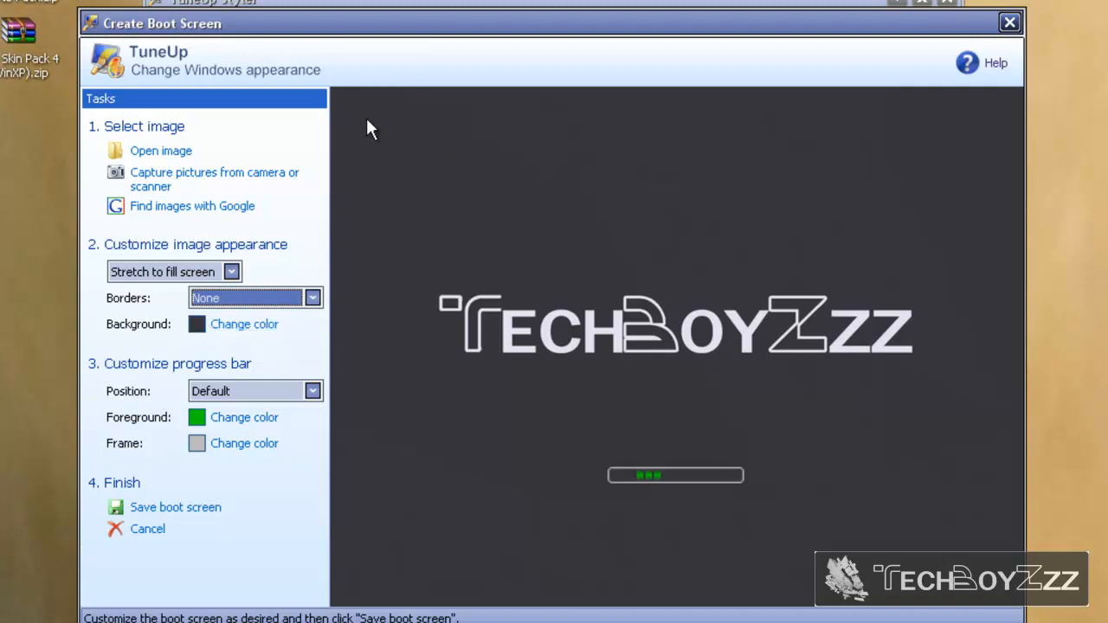
pyautogui.moveTo(345, 111)
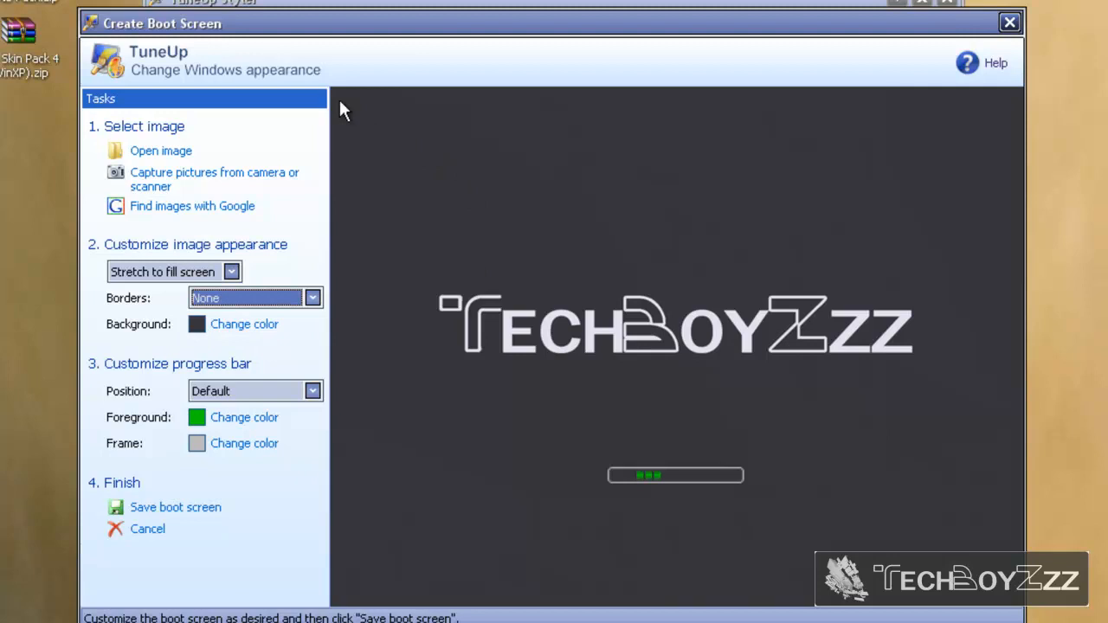
pyautogui.moveTo(124, 379)
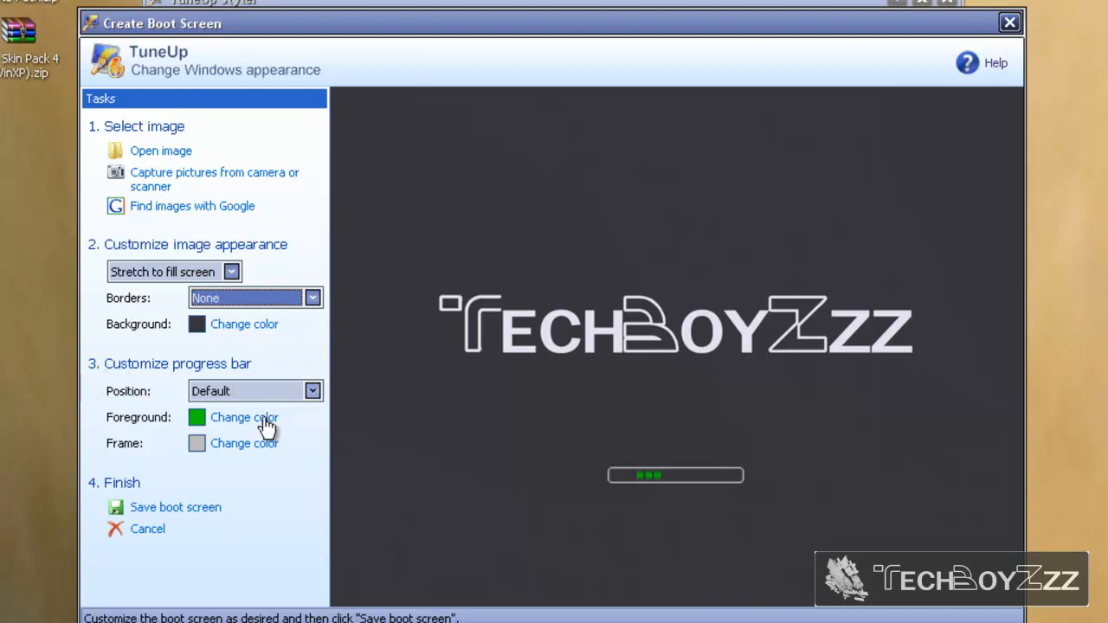
pyautogui.click(313, 391)
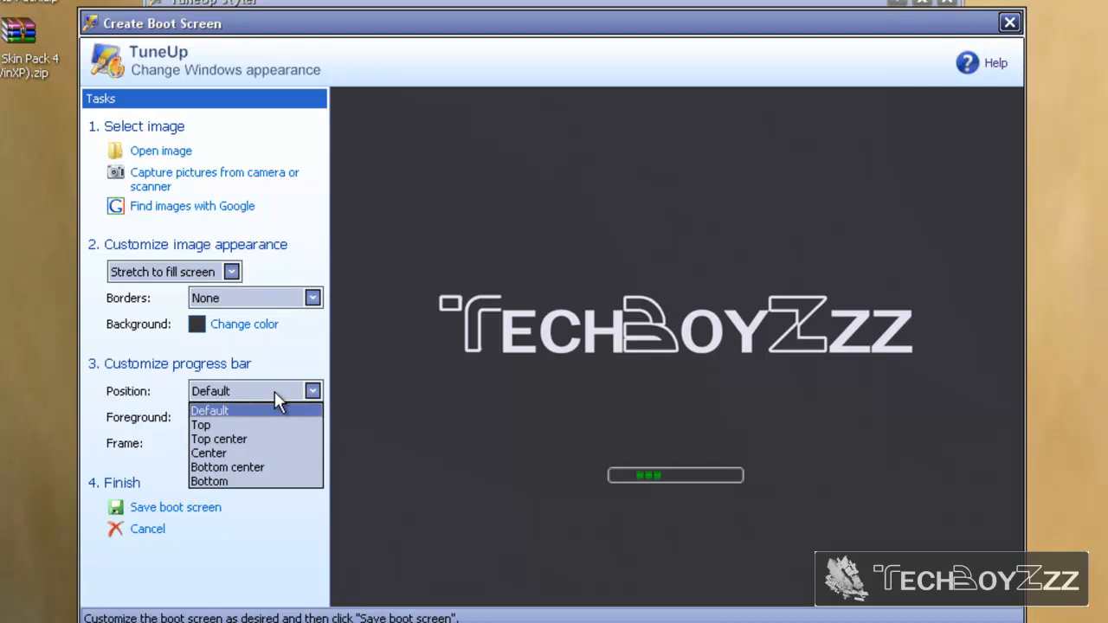
pyautogui.click(210, 410)
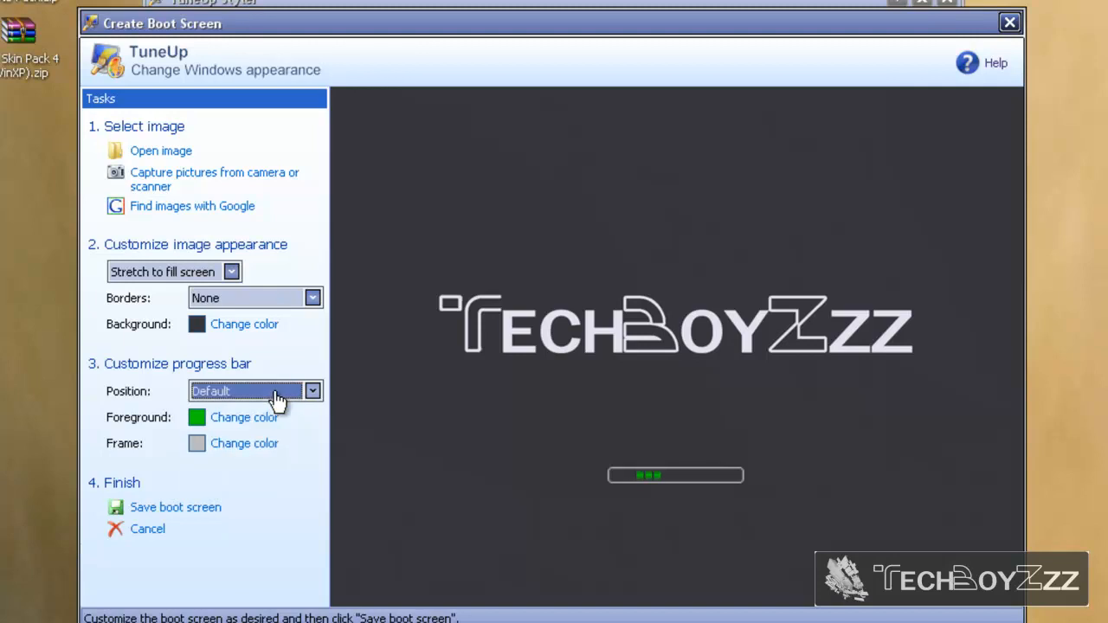
pyautogui.moveTo(244, 417)
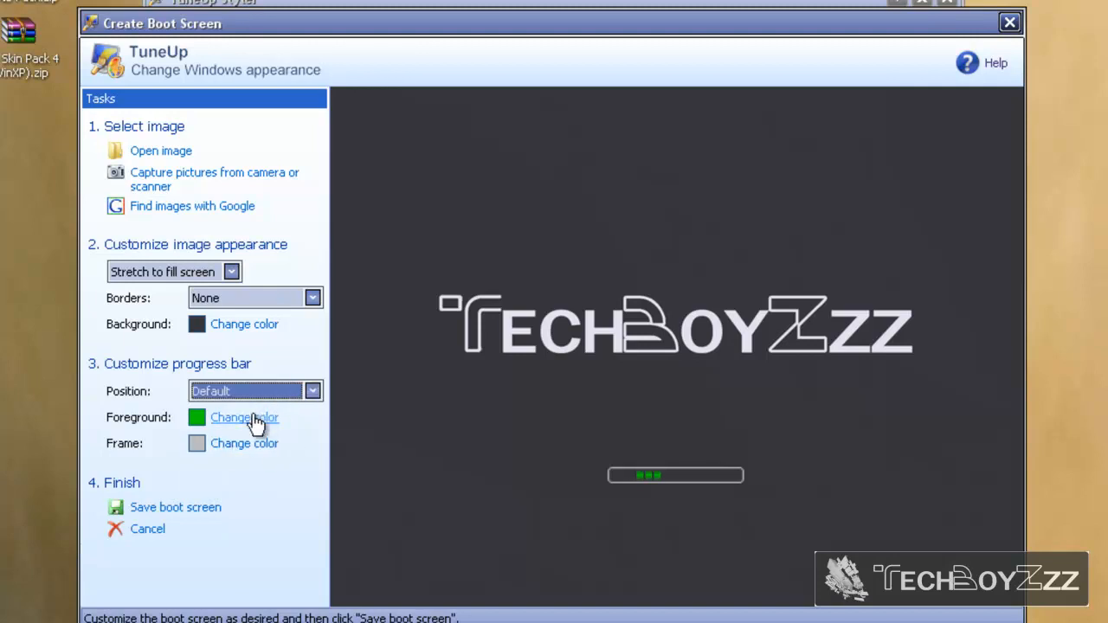
# Set the progress bar foreground colour to salmon, replacing a briefly chosen teal
pyautogui.click(245, 417)
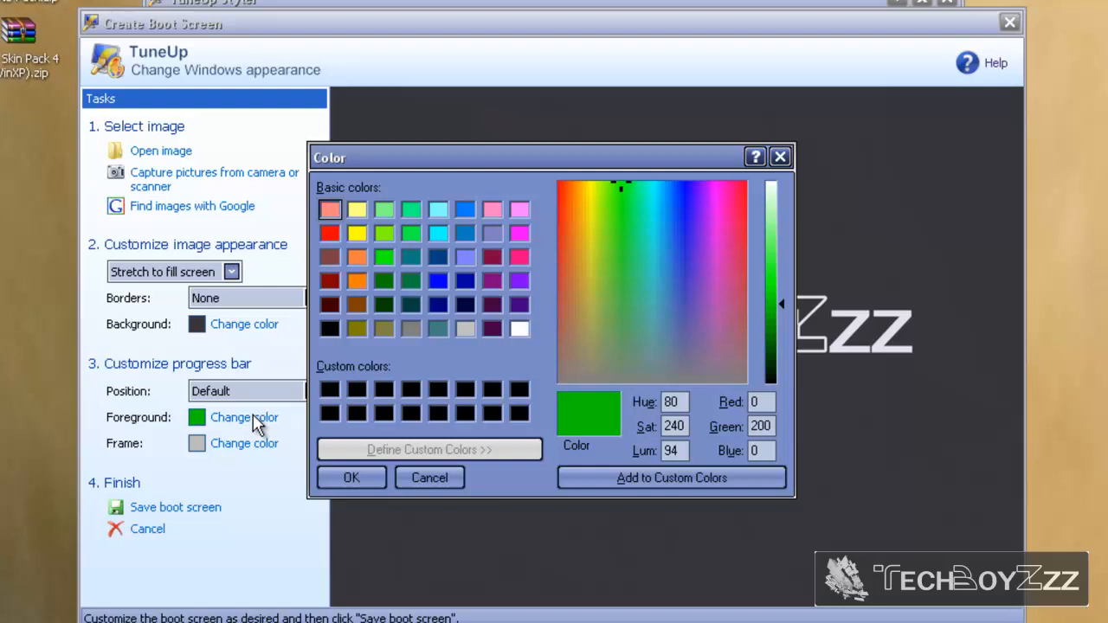
pyautogui.moveTo(411, 268)
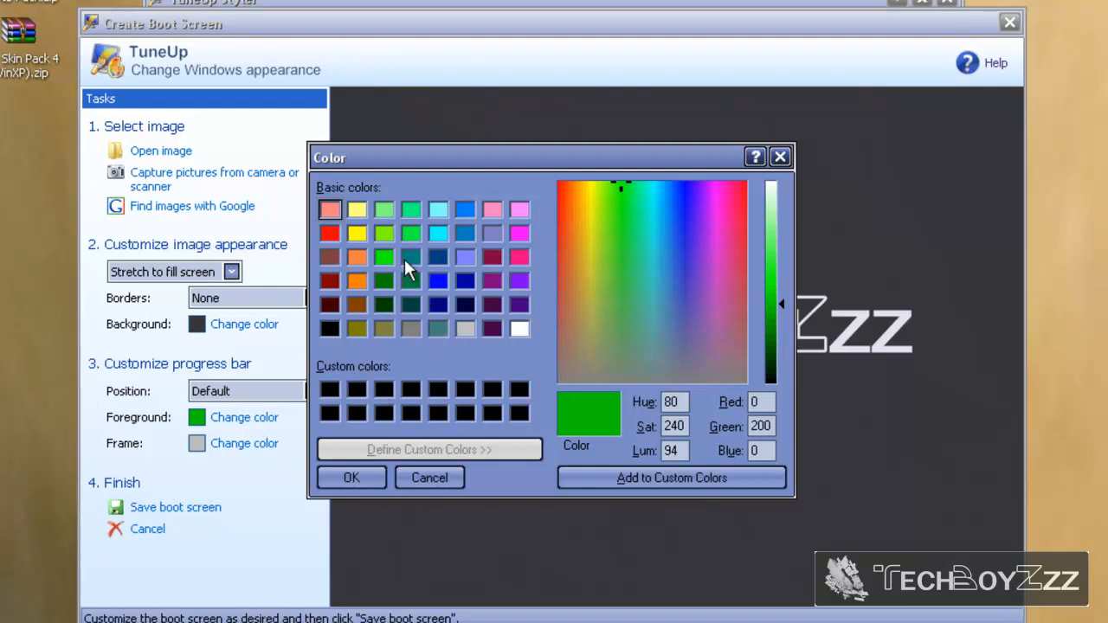
pyautogui.click(409, 257)
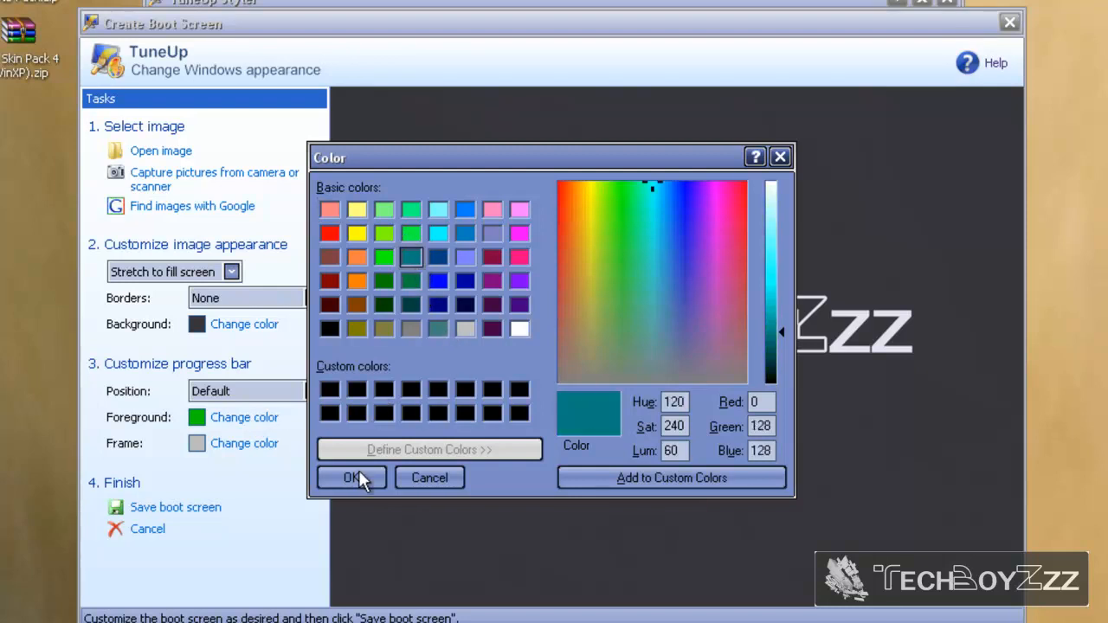
pyautogui.click(351, 478)
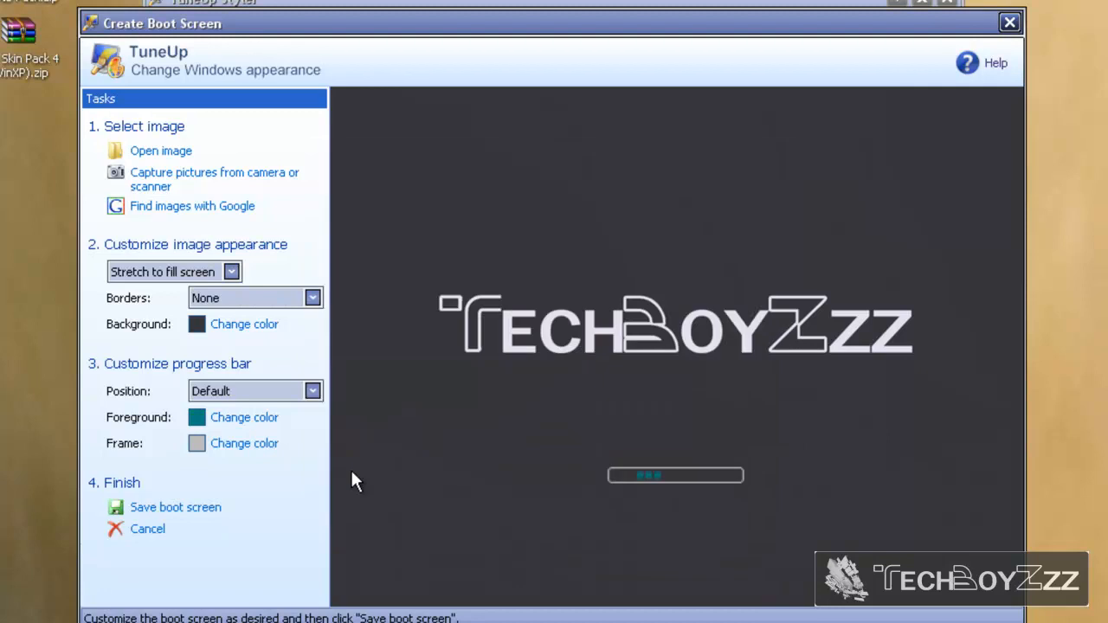
pyautogui.click(244, 324)
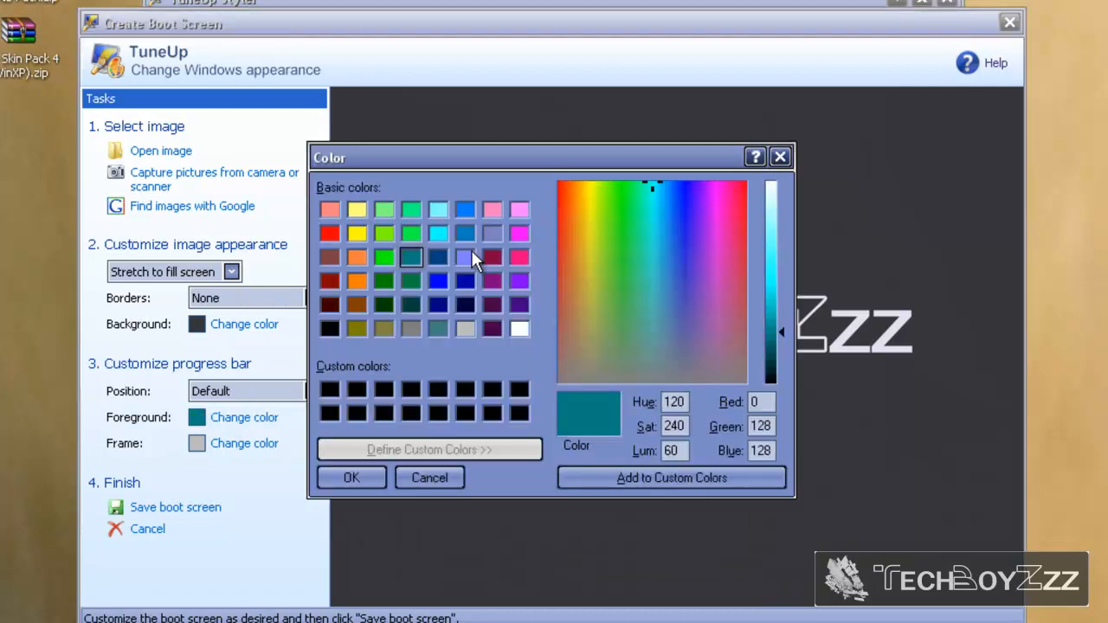
pyautogui.moveTo(337, 286)
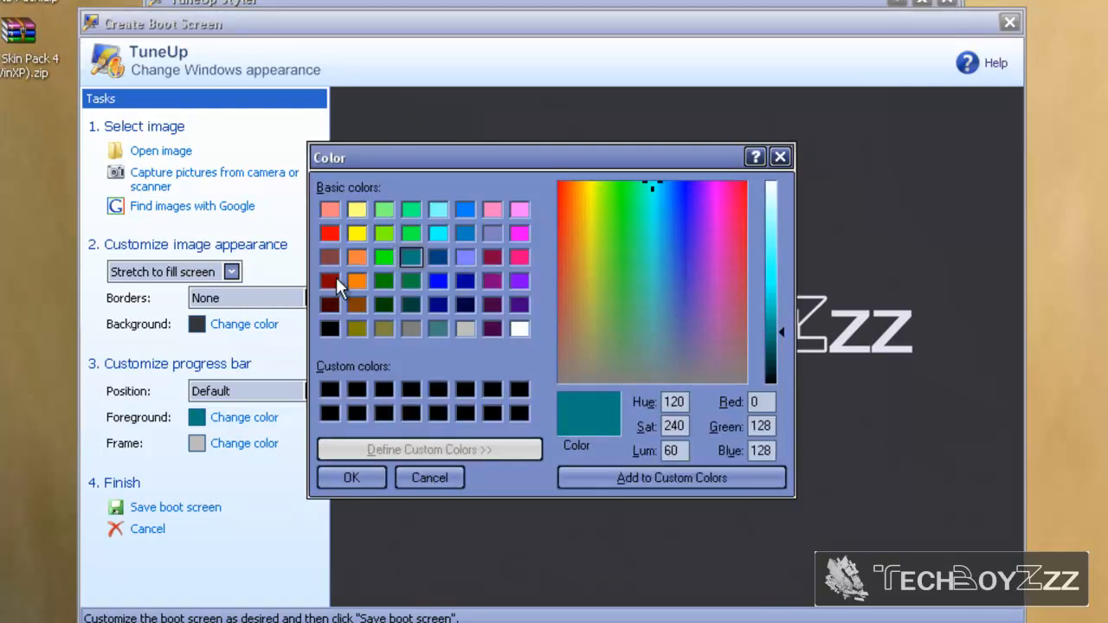
pyautogui.click(329, 209)
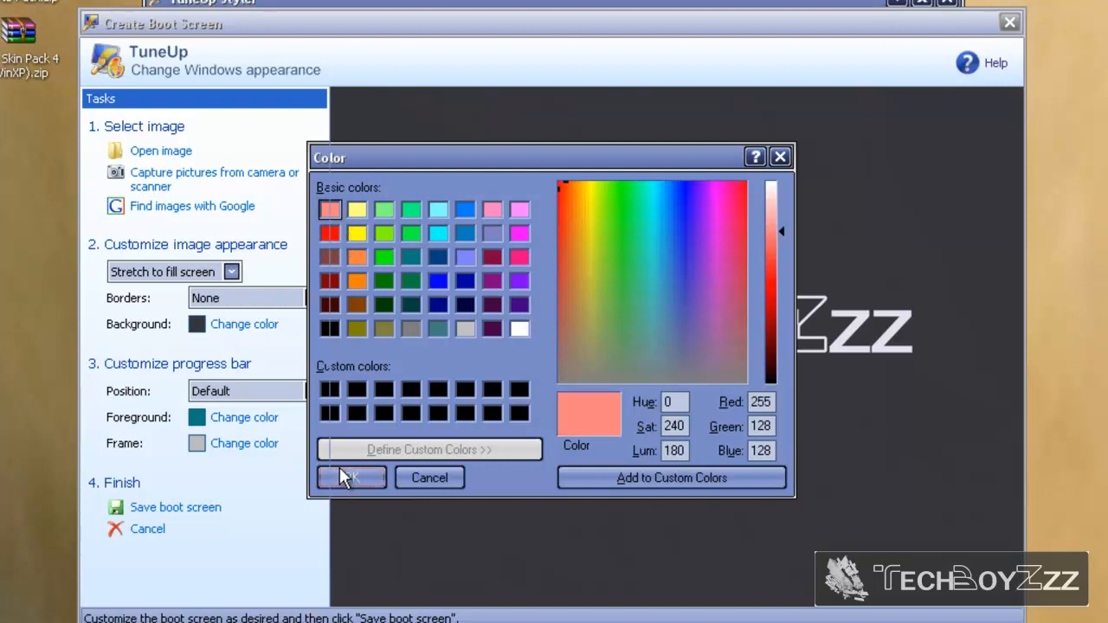
pyautogui.click(351, 478)
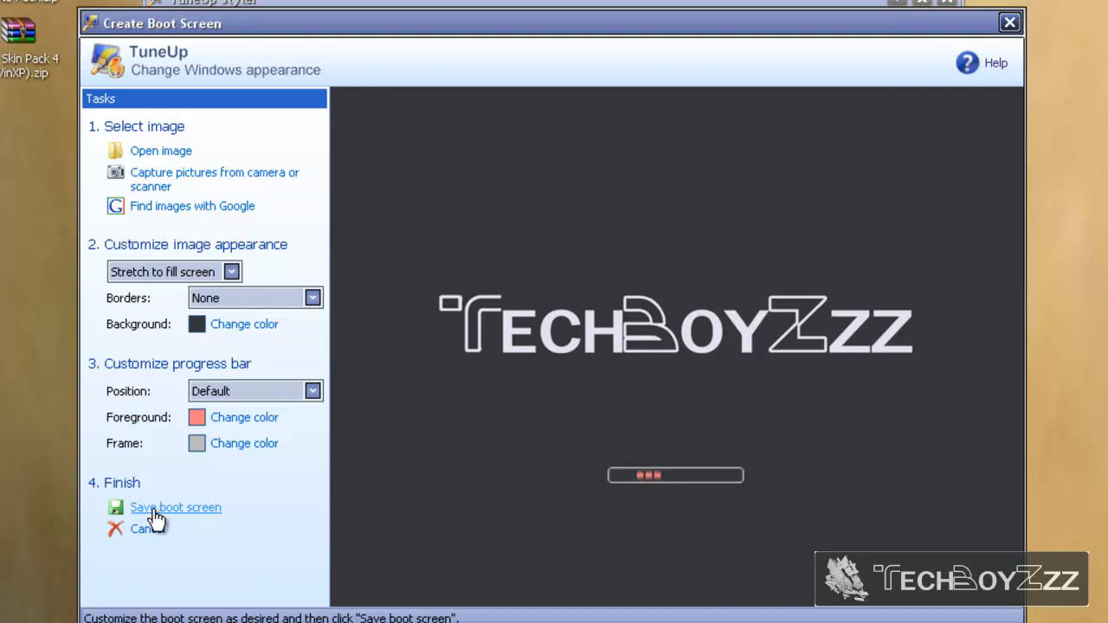
# Save the custom boot screen under the name TBZ
pyautogui.click(176, 507)
pyautogui.write('TBZ')
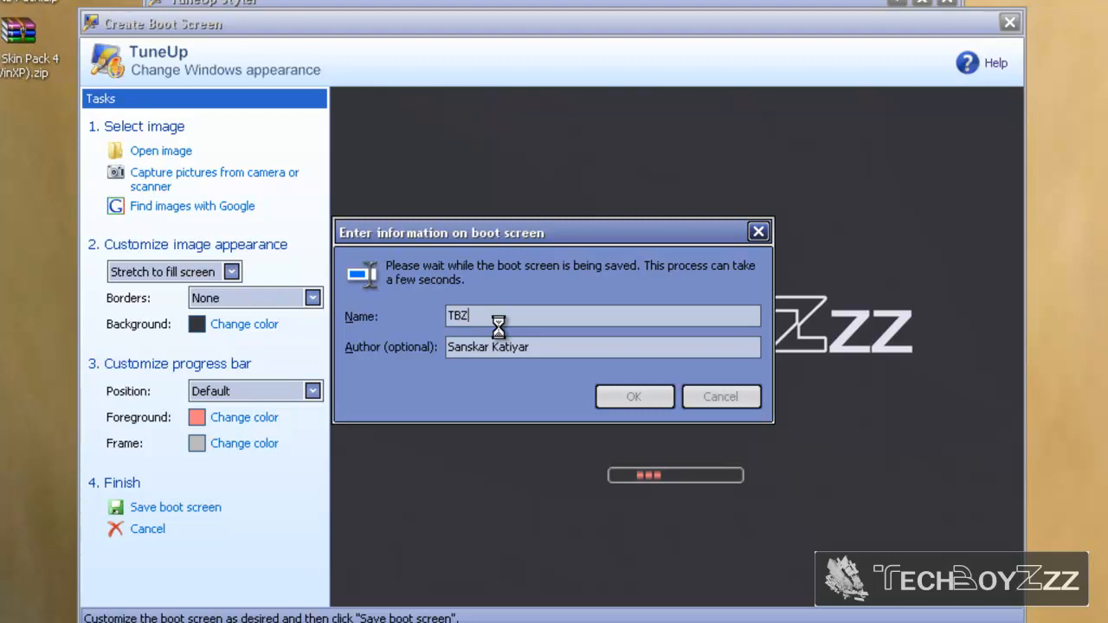
pyautogui.click(633, 397)
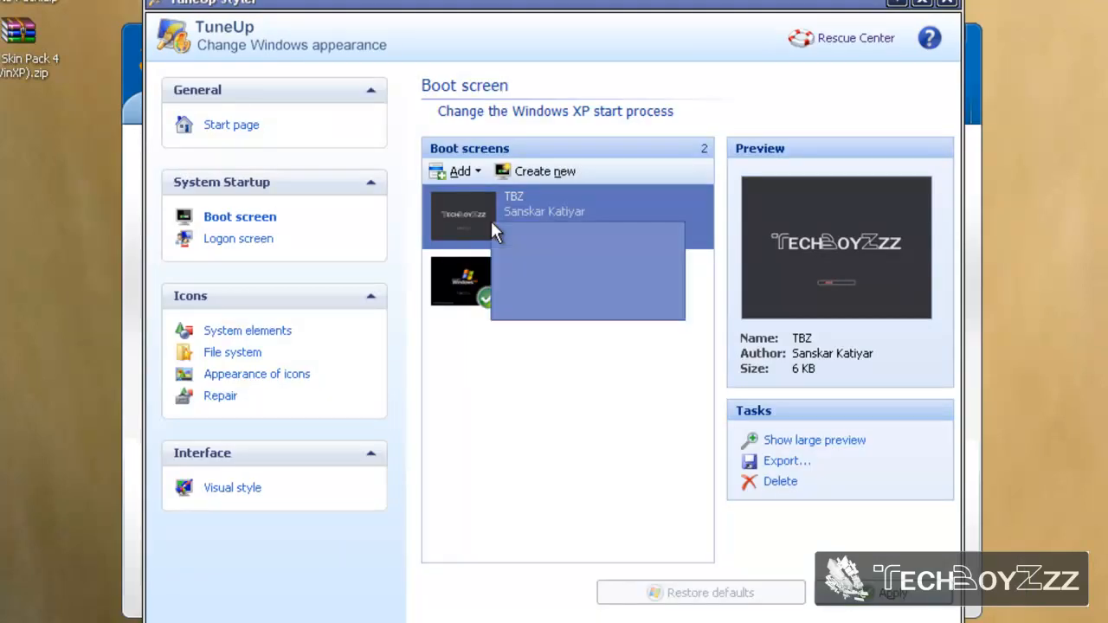
# Select TBZ in the Boot screens list and apply it as the active boot screen
pyautogui.click(893, 594)
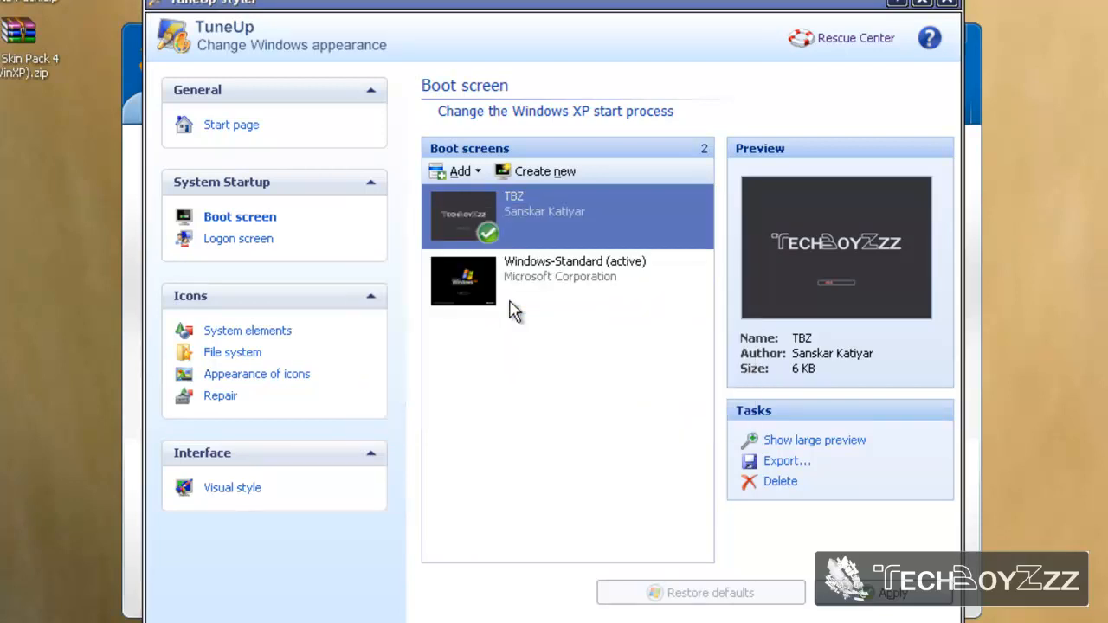
pyautogui.click(488, 232)
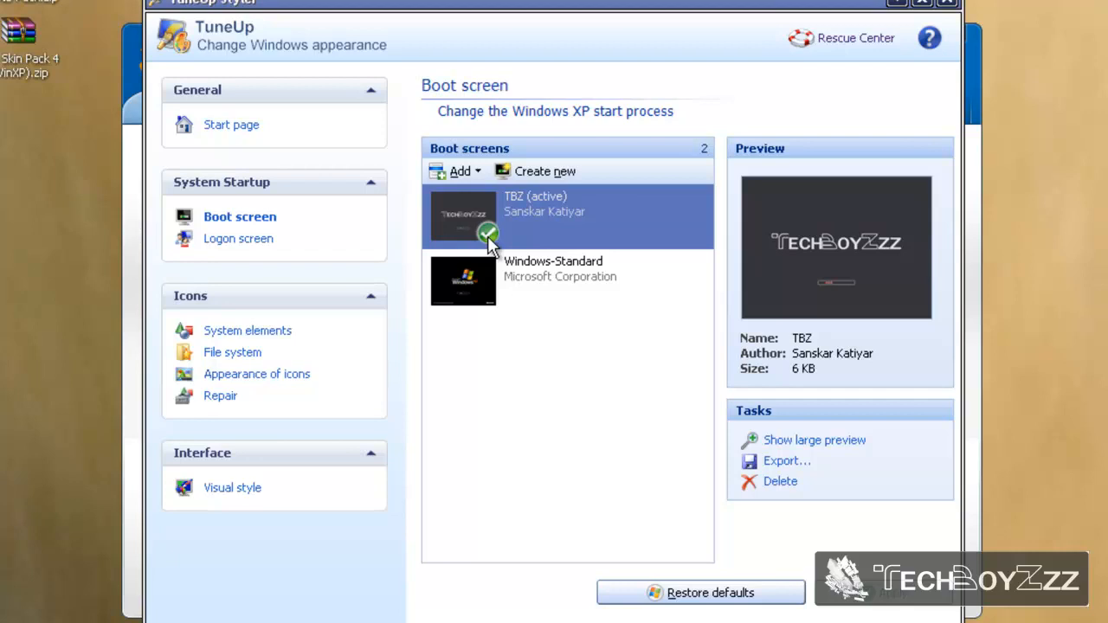
pyautogui.moveTo(559, 422)
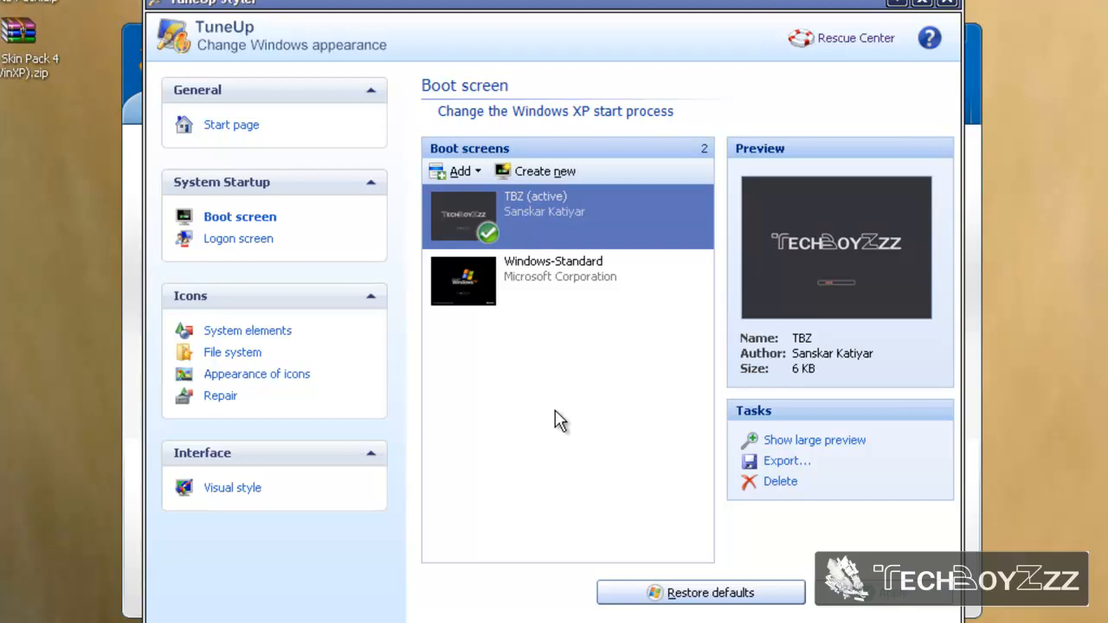
pyautogui.moveTo(582, 413)
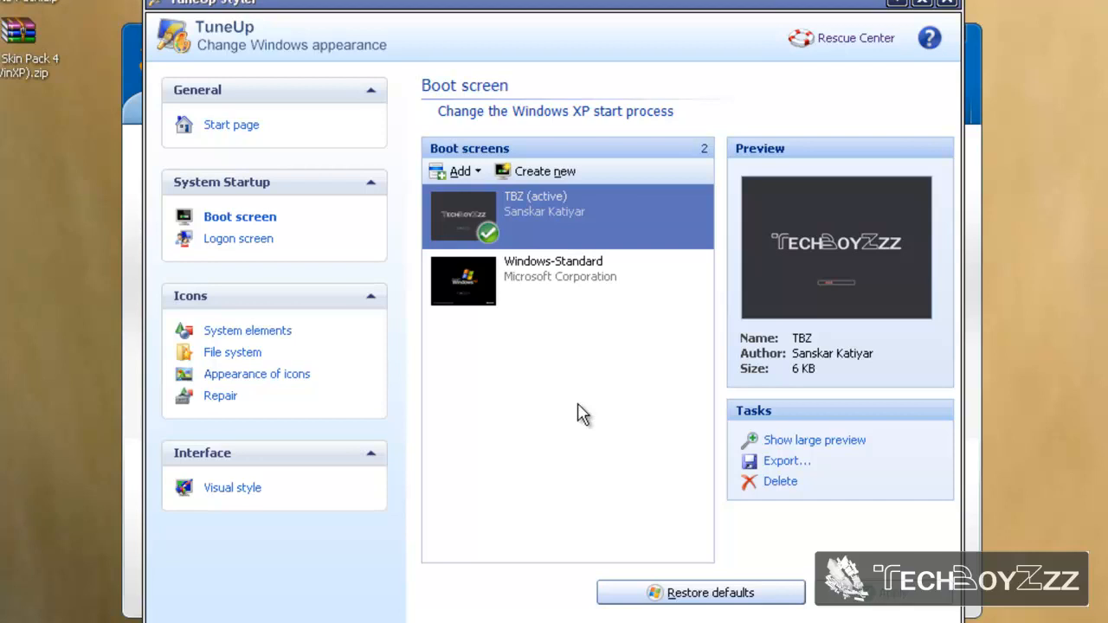